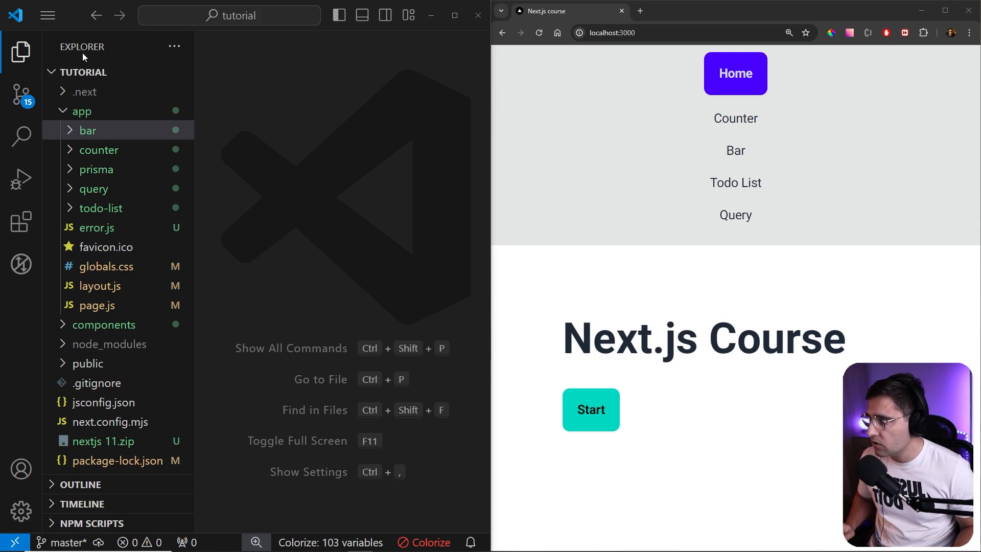
- Fix the cocktail API URL in bar/page.js to end in search.php and preview the /bar page reading Bar
{"action": "left_click", "coordinate": [88, 129]}
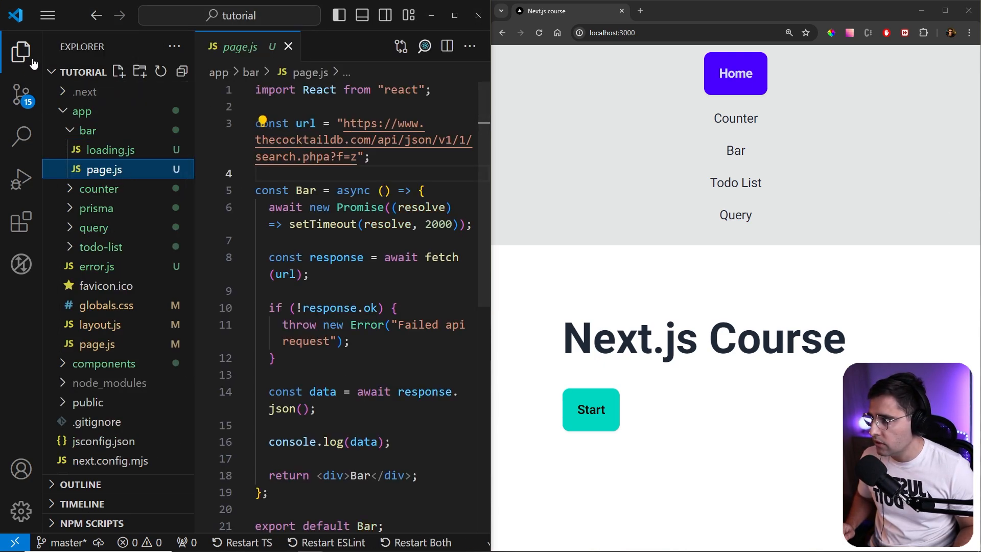
{"action": "left_click", "coordinate": [21, 52]}
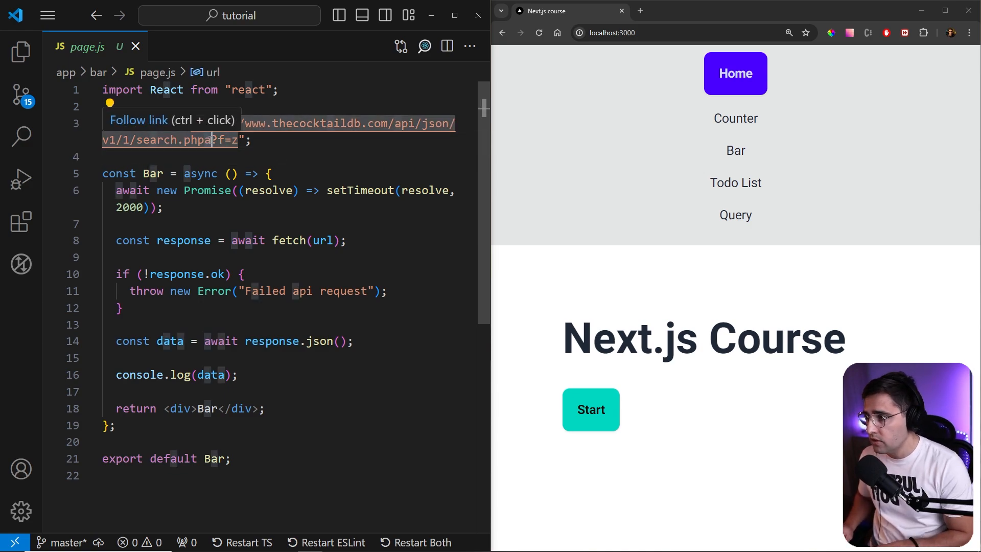
{"action": "left_click", "coordinate": [289, 139]}
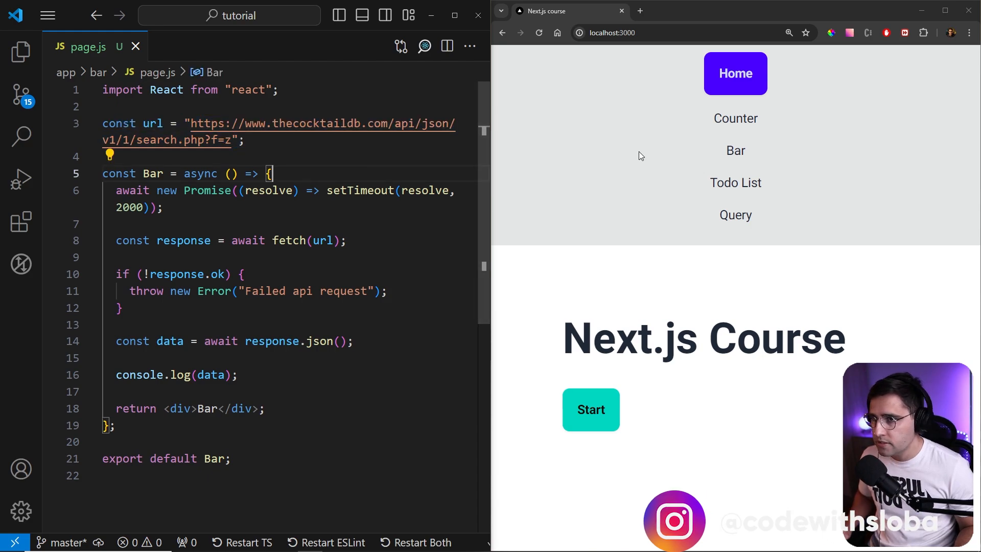
{"action": "left_click", "coordinate": [734, 150]}
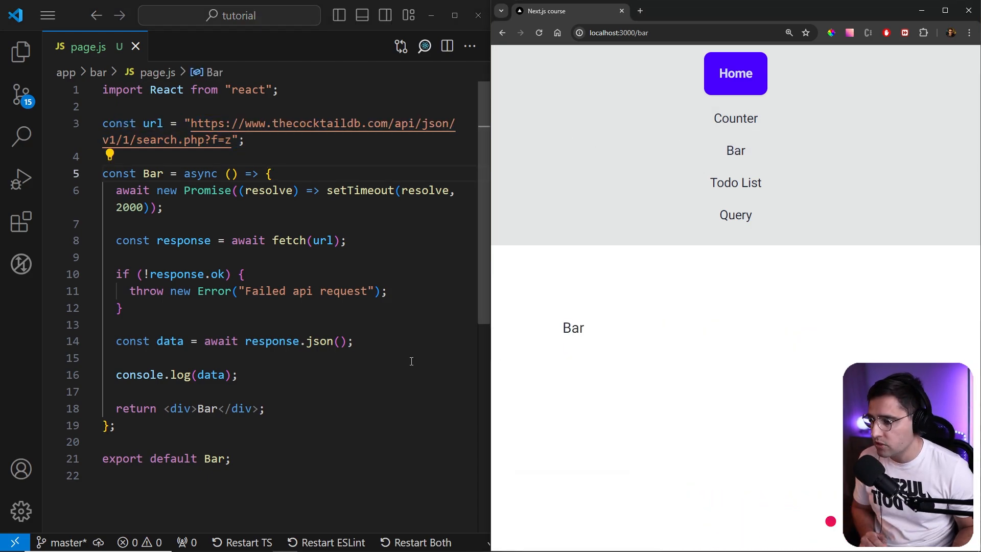
{"action": "left_click", "coordinate": [21, 53]}
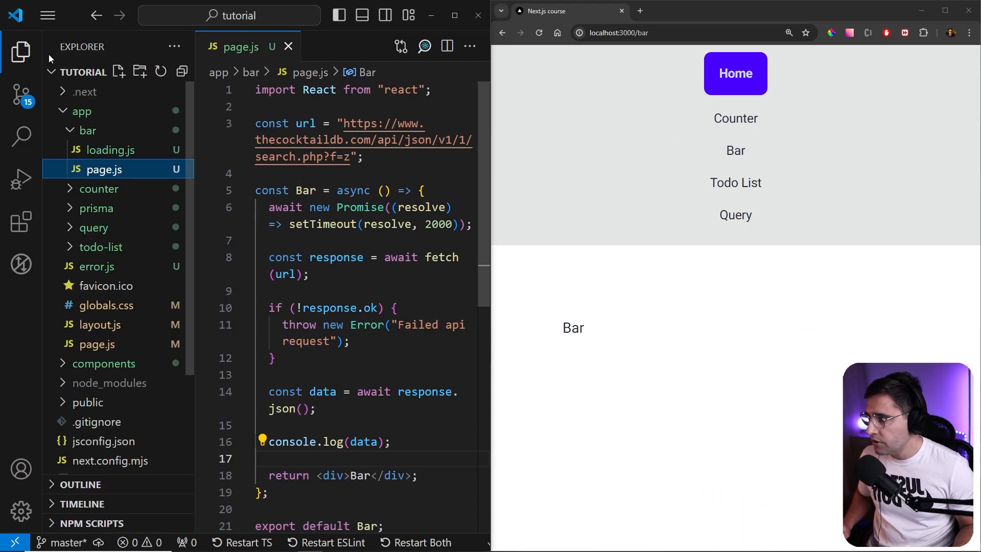
{"action": "mouse_move", "coordinate": [111, 154]}
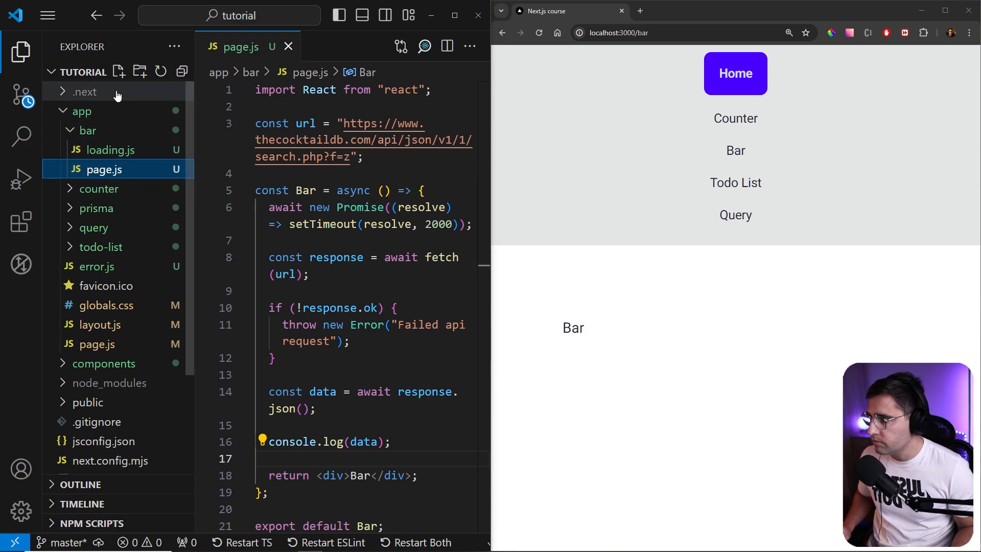
{"action": "mouse_move", "coordinate": [119, 72]}
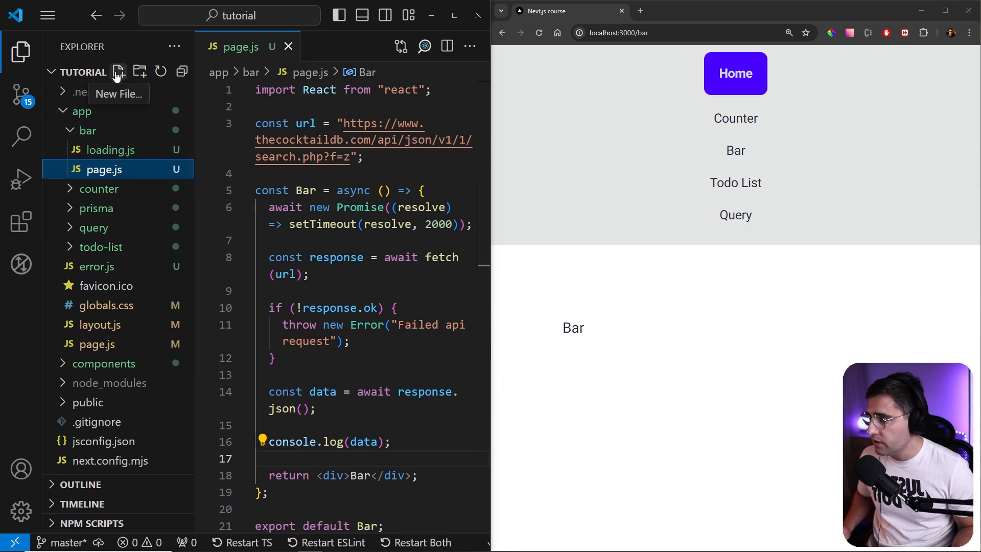
- Create a new layout.js file inside the app/bar folder
{"action": "left_click", "coordinate": [118, 72]}
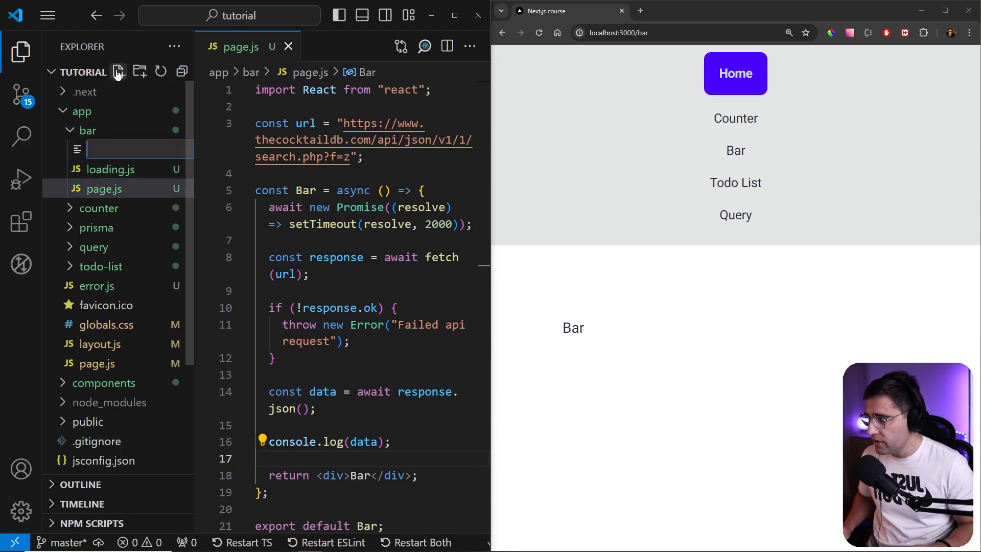
{"action": "type", "text": "layout.js"}
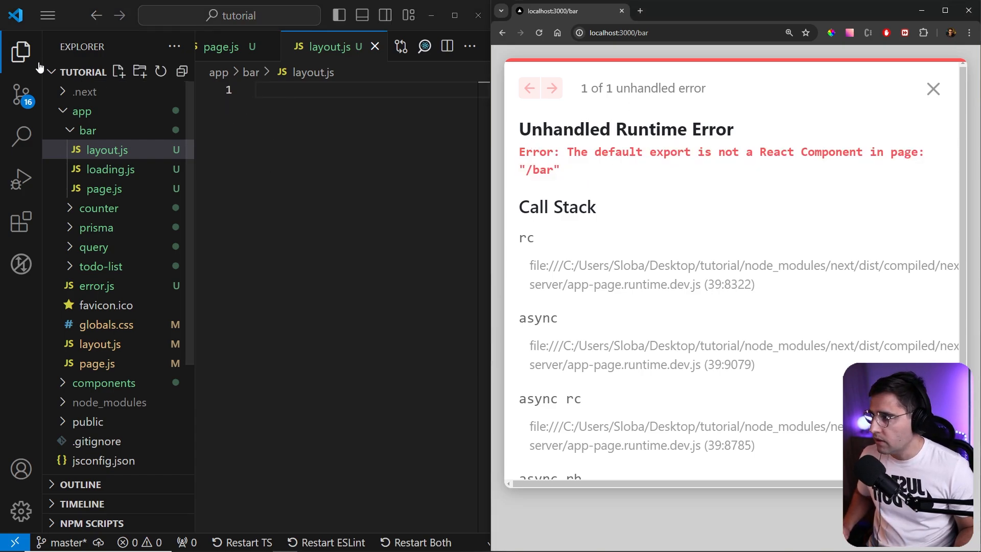
{"action": "left_click", "coordinate": [20, 53]}
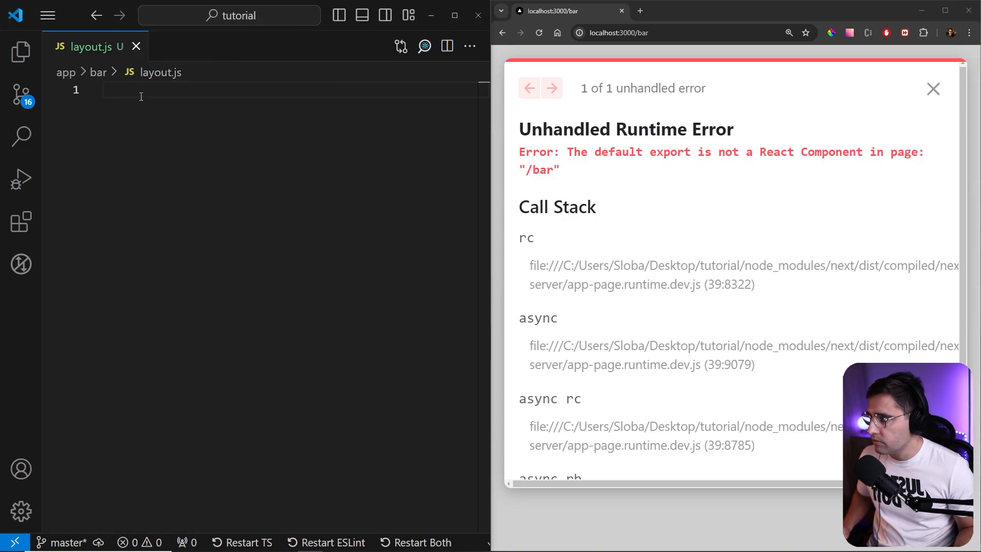
- Insert an arrow function component snippet named BarLayout so /bar renders BarLayout
{"action": "type", "text": "raf"}
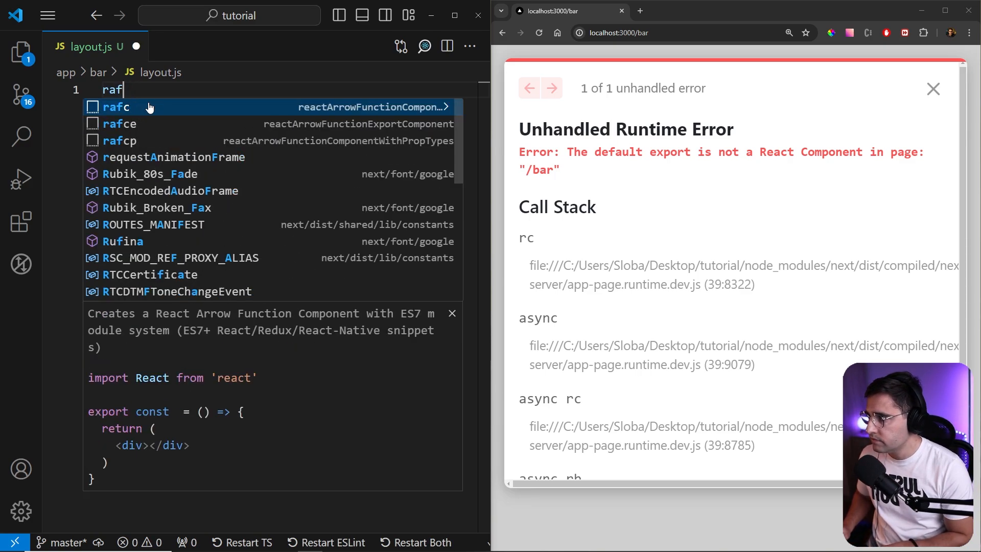
{"action": "left_click", "coordinate": [116, 108]}
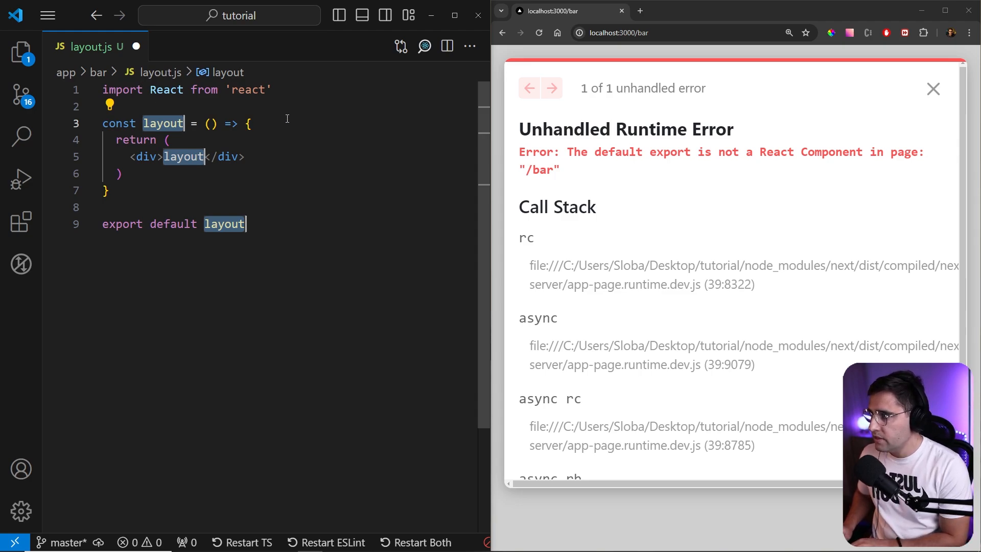
{"action": "type", "text": "BarL"}
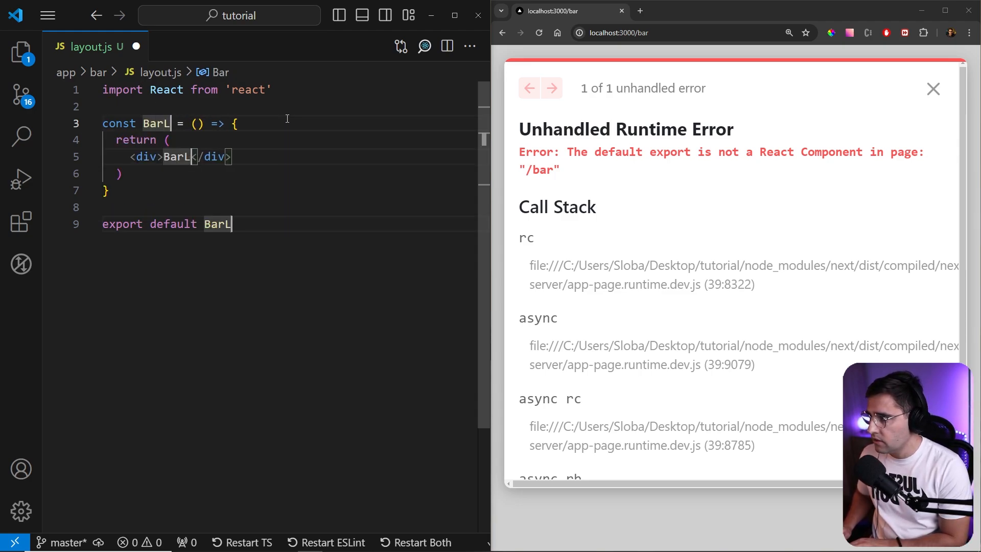
{"action": "type", "text": "ayout"}
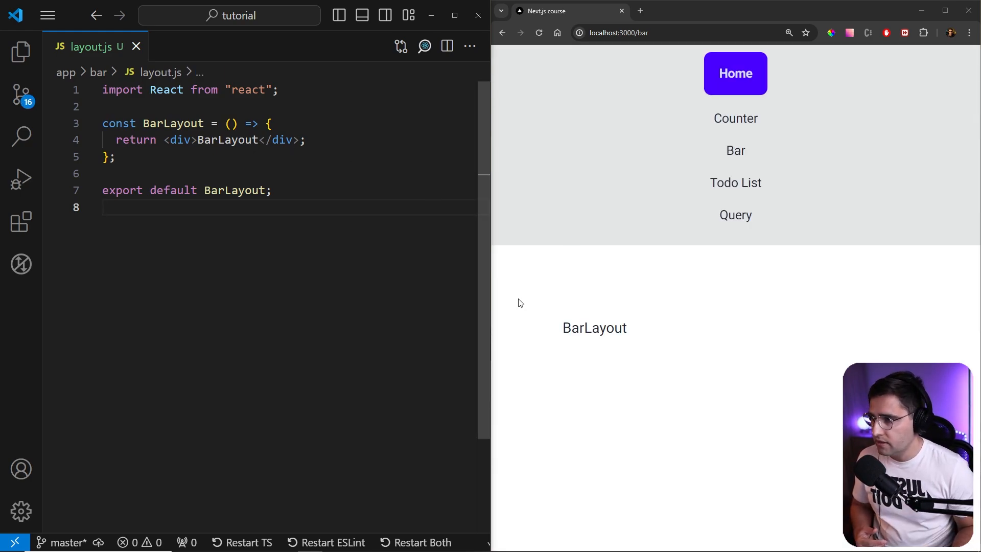
- Give BarLayout a { children } parameter and render {children} in its div, saving so /bar reads Bar
{"action": "left_click", "coordinate": [20, 51]}
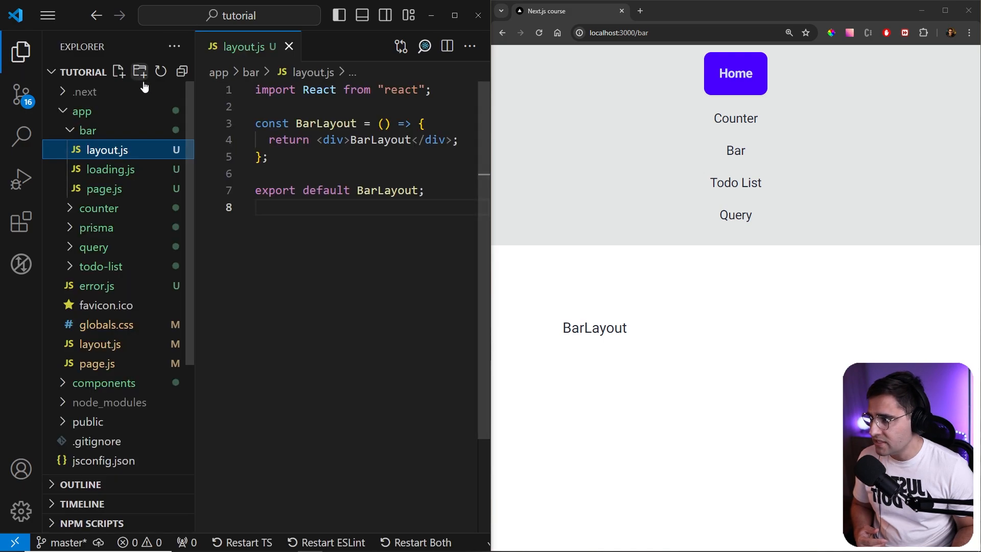
{"action": "left_click", "coordinate": [101, 188]}
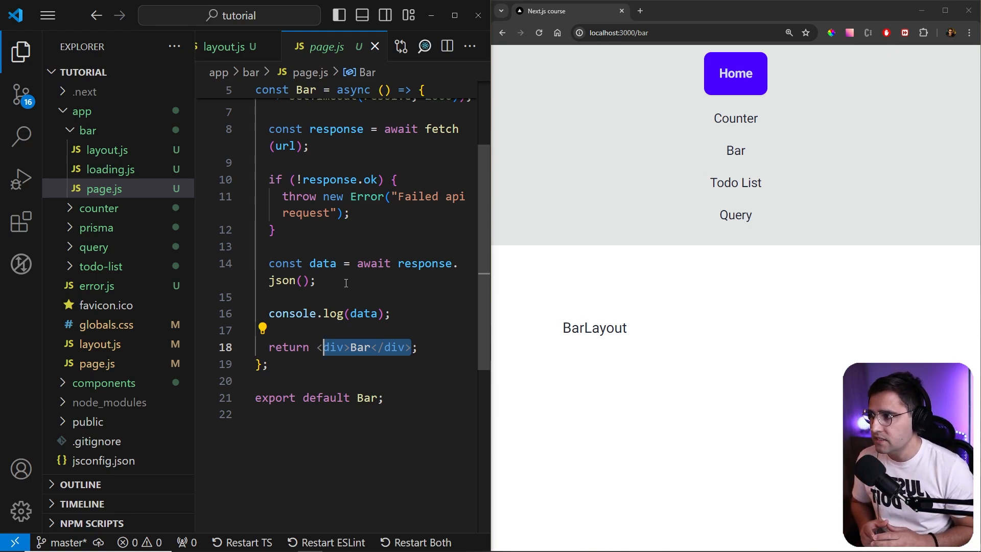
{"action": "mouse_move", "coordinate": [21, 52]}
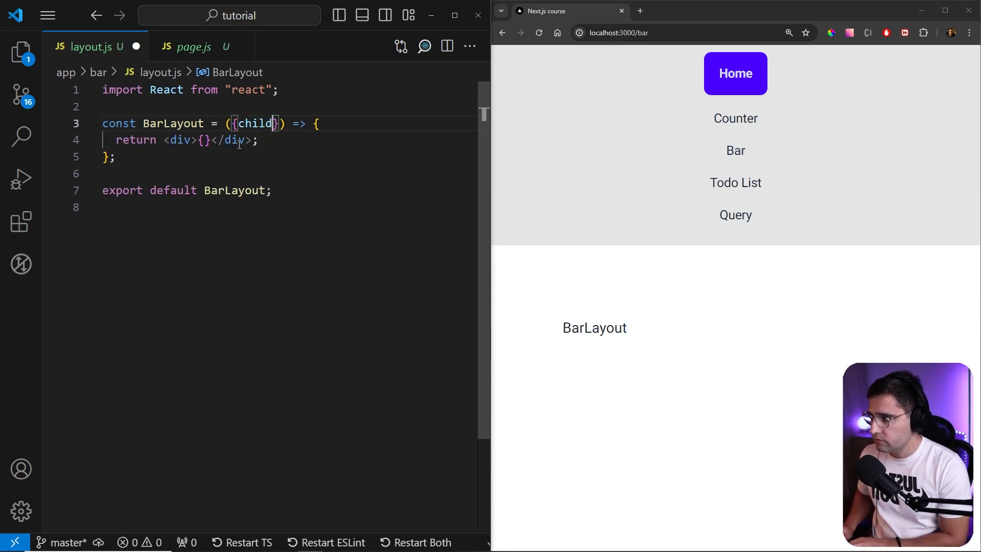
{"action": "type", "text": "ren"}
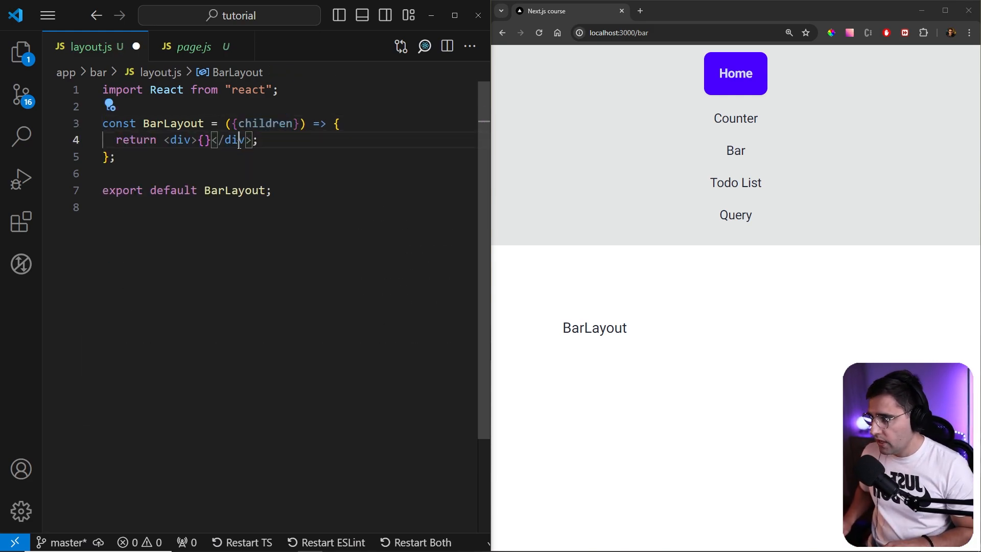
{"action": "type", "text": "children"}
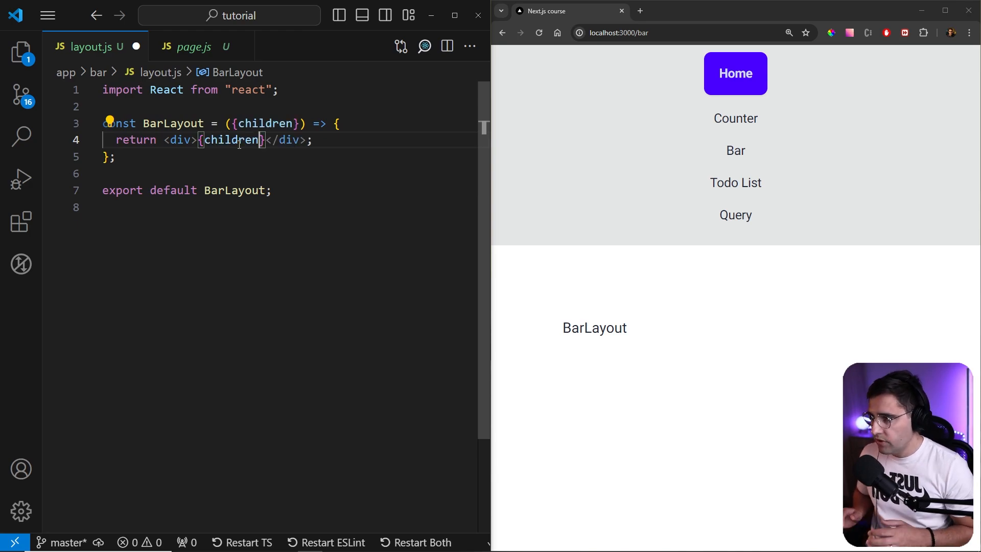
{"action": "key", "text": "ctrl+s"}
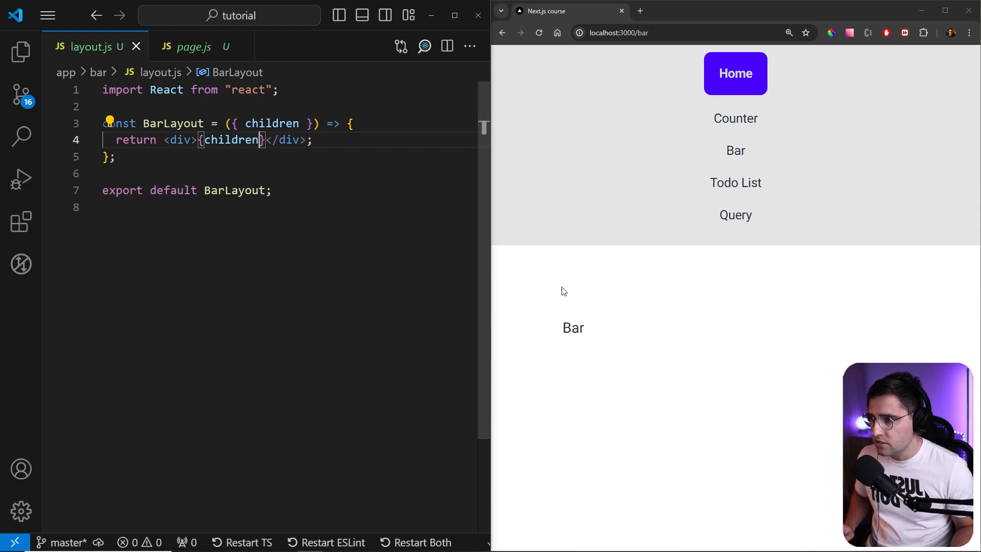
{"action": "double_click", "coordinate": [572, 327]}
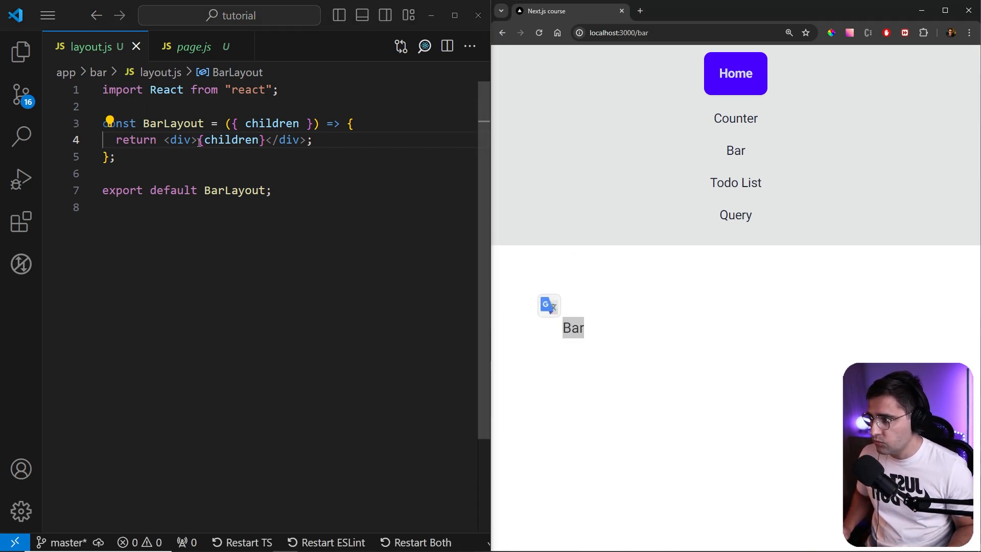
- Split the div over several lines, leaving blank lines above {children} for new markup
{"action": "key", "text": "Enter"}
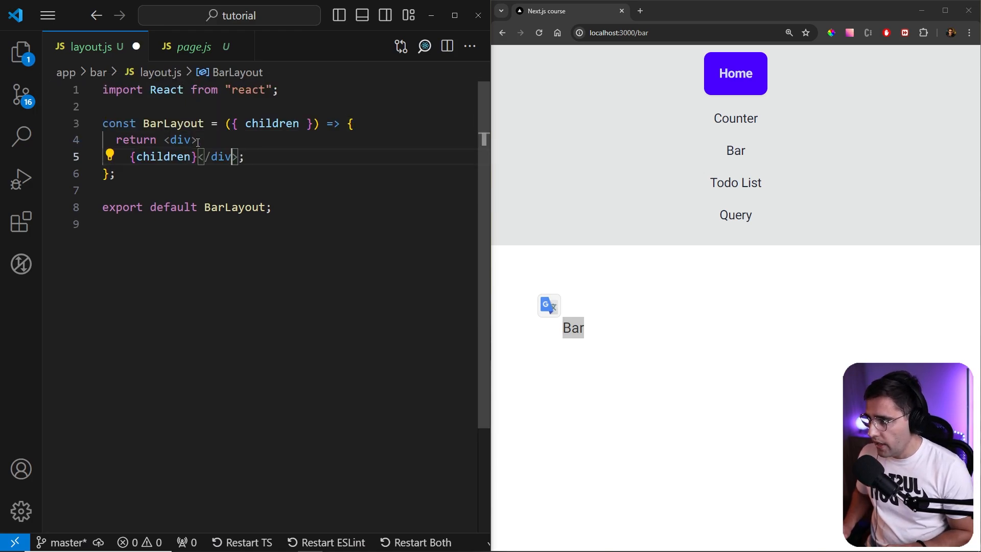
{"action": "key", "text": "Enter"}
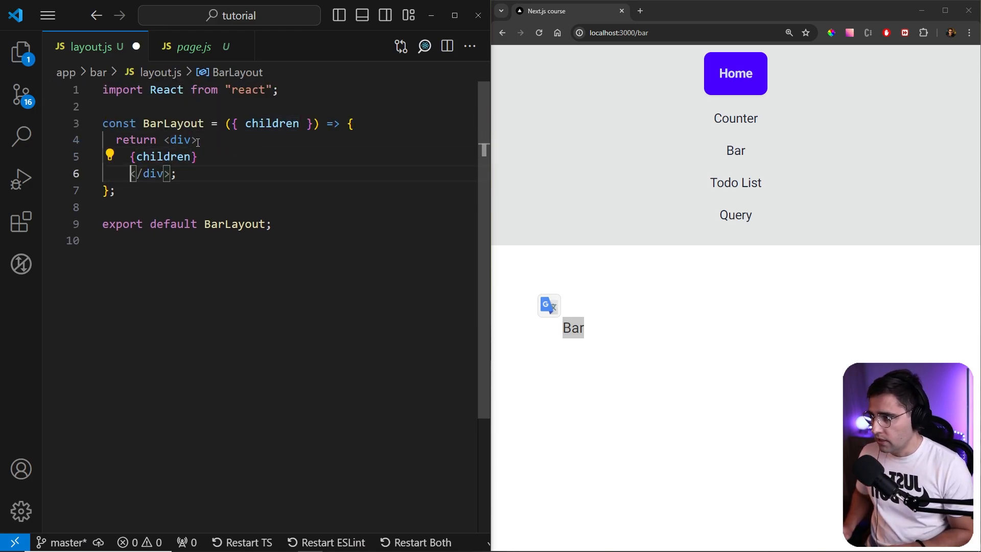
{"action": "key", "text": "Enter"}
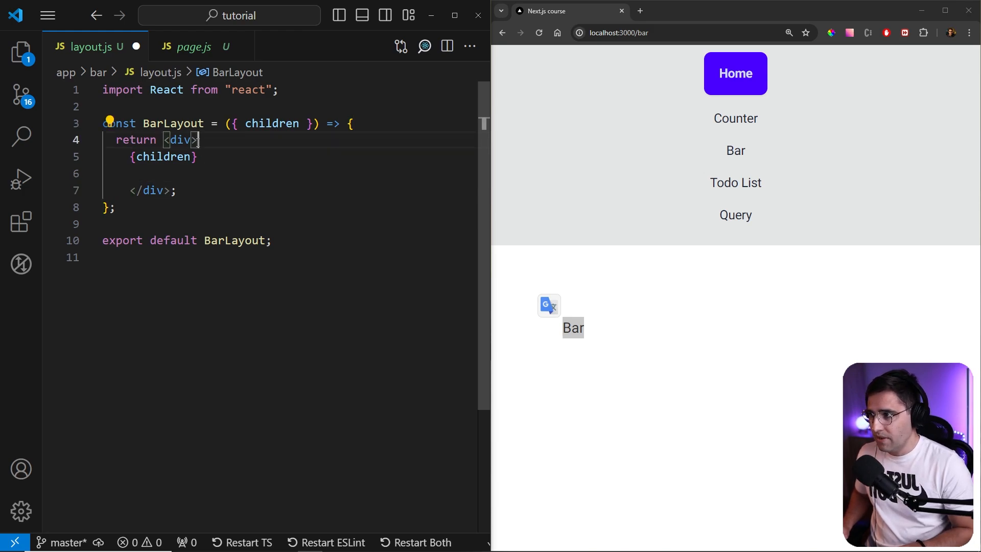
{"action": "key", "text": "Enter"}
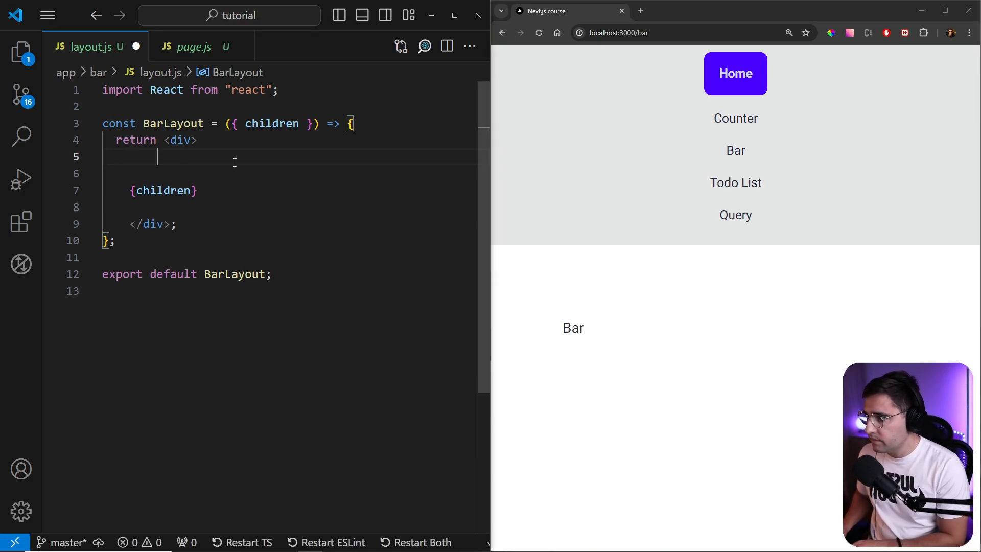
- Add a div.hero wrapping a div.hero-content inside BarLayout's return
{"action": "type", "text": "<"}
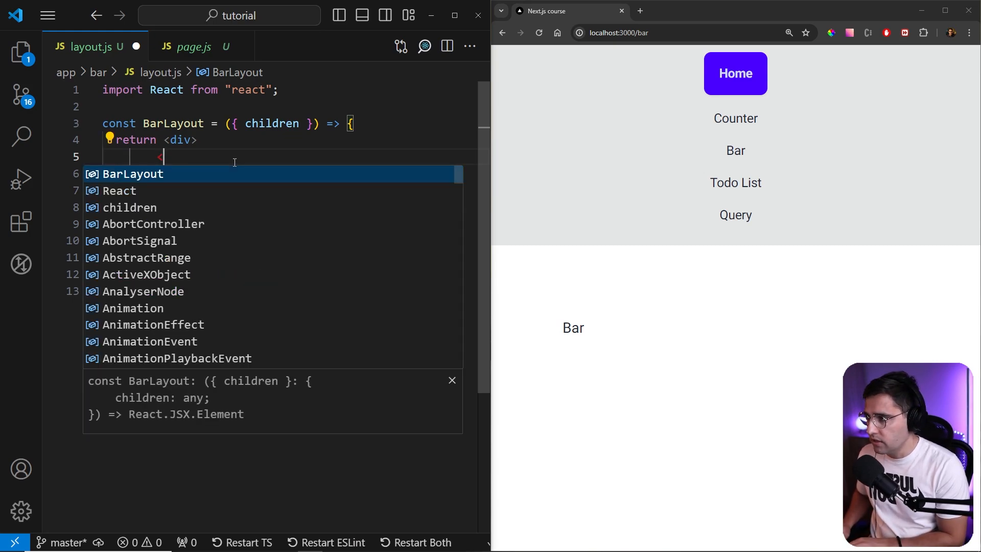
{"action": "type", "text": "<div></div>"}
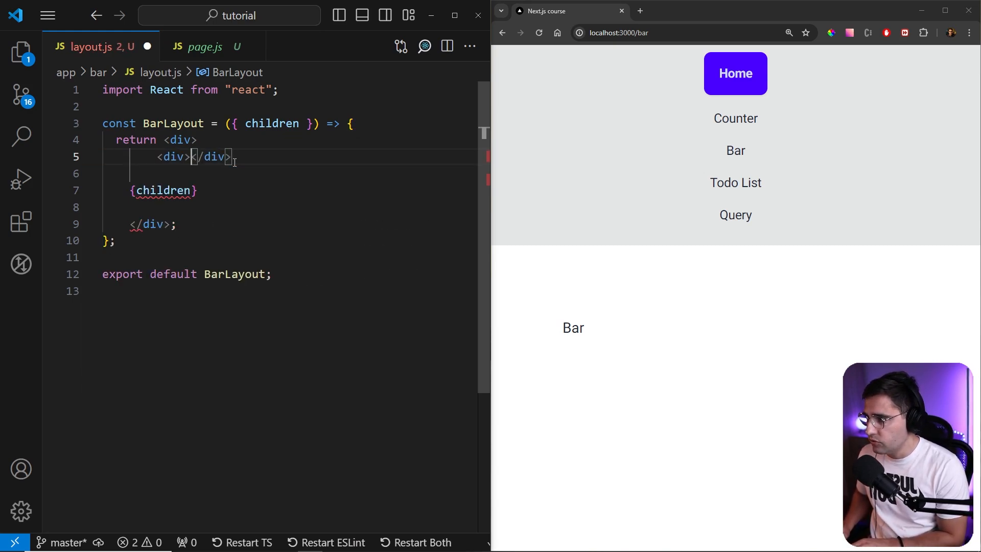
{"action": "type", "text": "class>"}
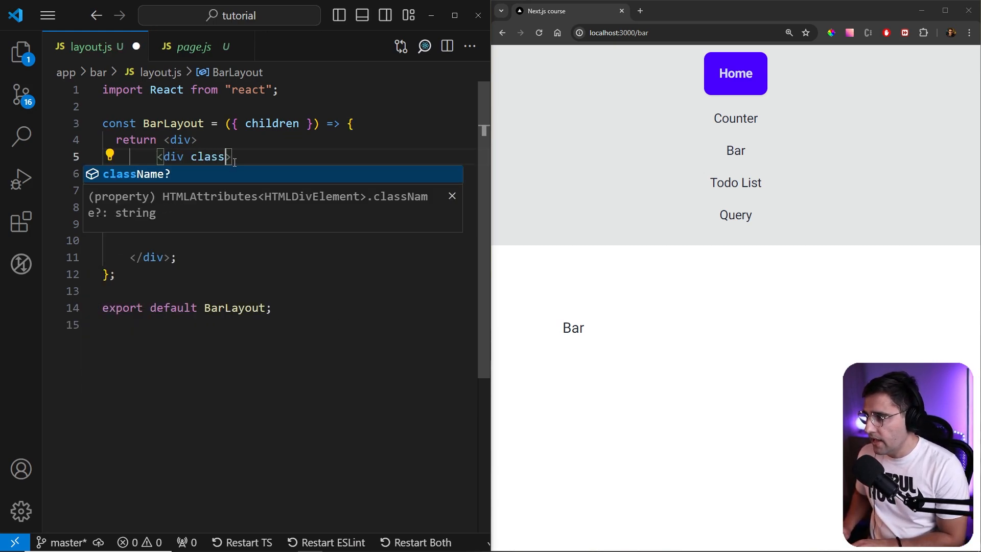
{"action": "type", "text": "Name=\"hell"}
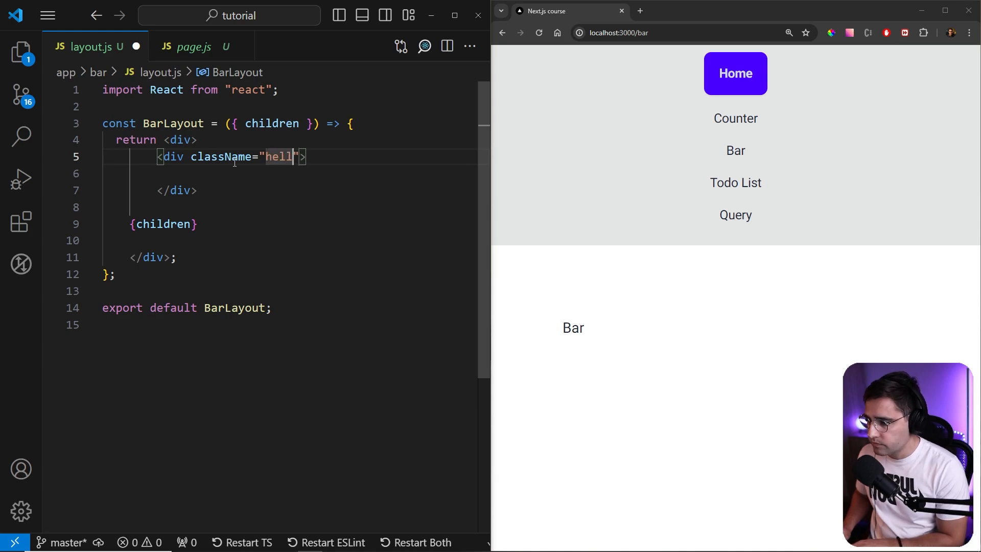
{"action": "type", "text": "hero"}
{"action": "left_click", "coordinate": [291, 173]}
{"action": "type", "text": "<div></div>"}
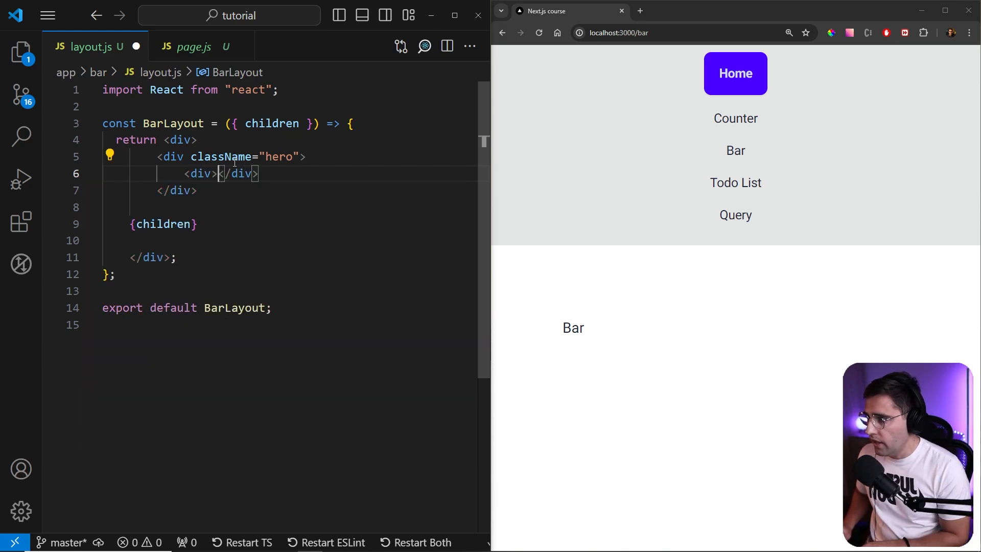
{"action": "type", "text": "className=\"hero-content\">"}
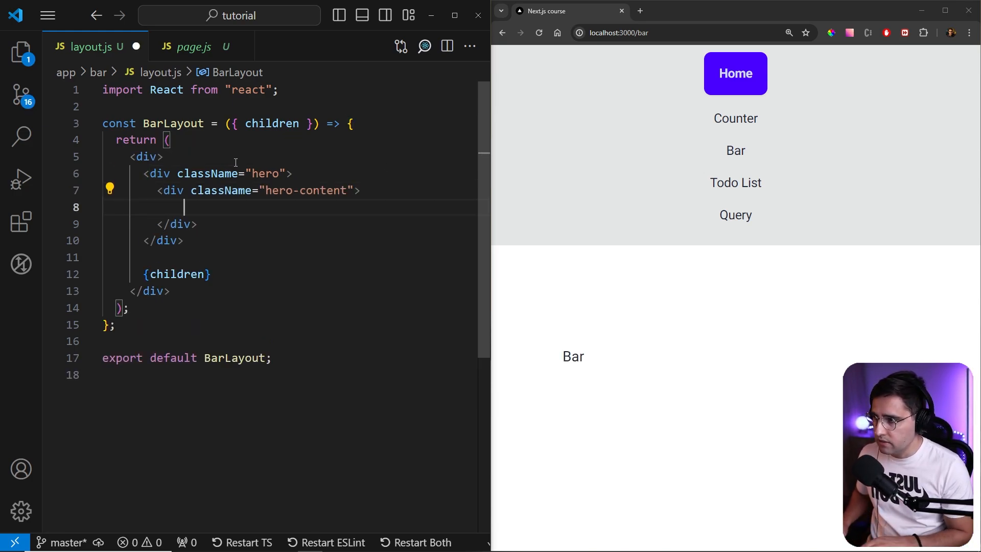
- Add an img element with the squarespace-cdn bar photo URL as its src
{"action": "type", "text": "<img"}
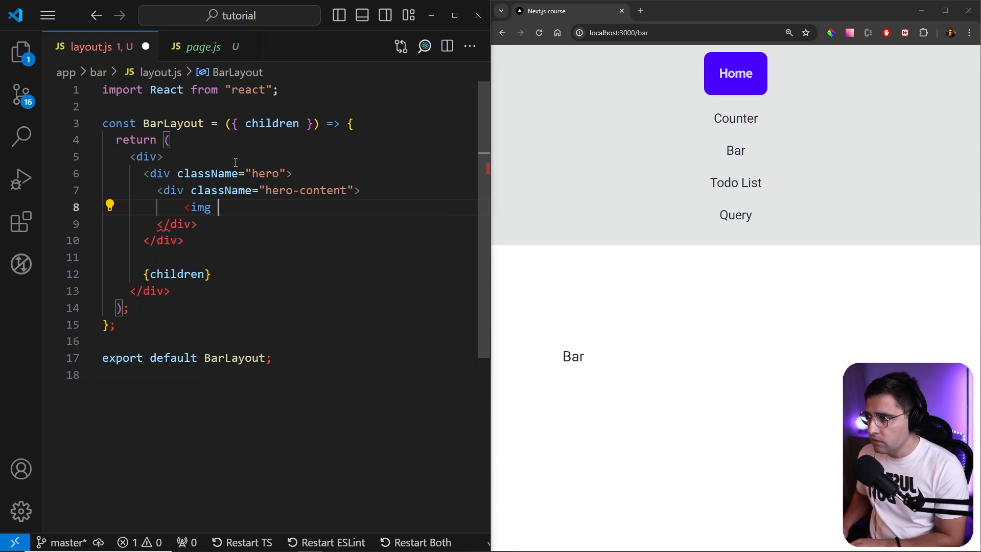
{"action": "type", "text": "src=\"\""}
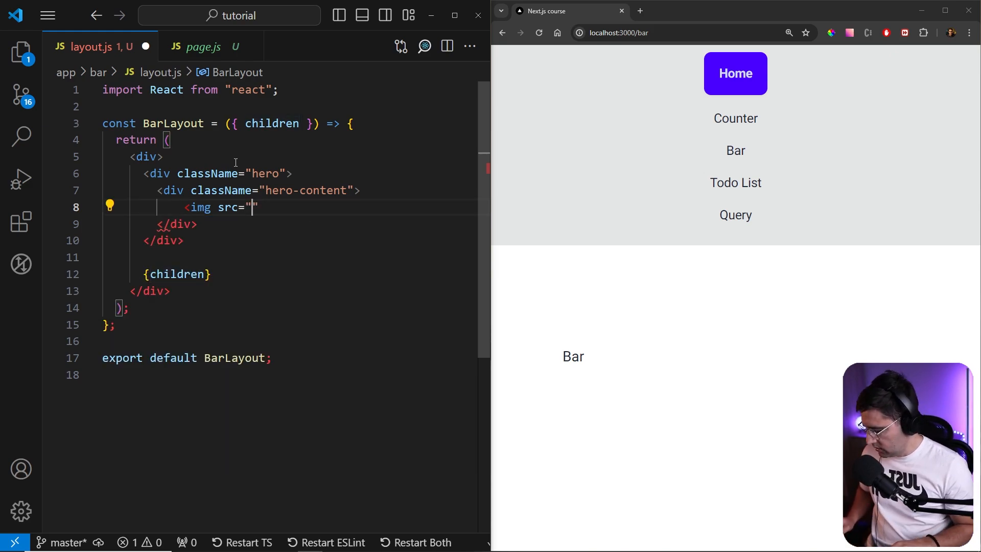
{"action": "type", "text": "https://images.squarespace-cdn.com/content/v1/60146ec5ca0b337ce6a69312/131df8be-46ff-426f-9d93-723afe05a95a/dtp_roxy2019_186.jpg"}
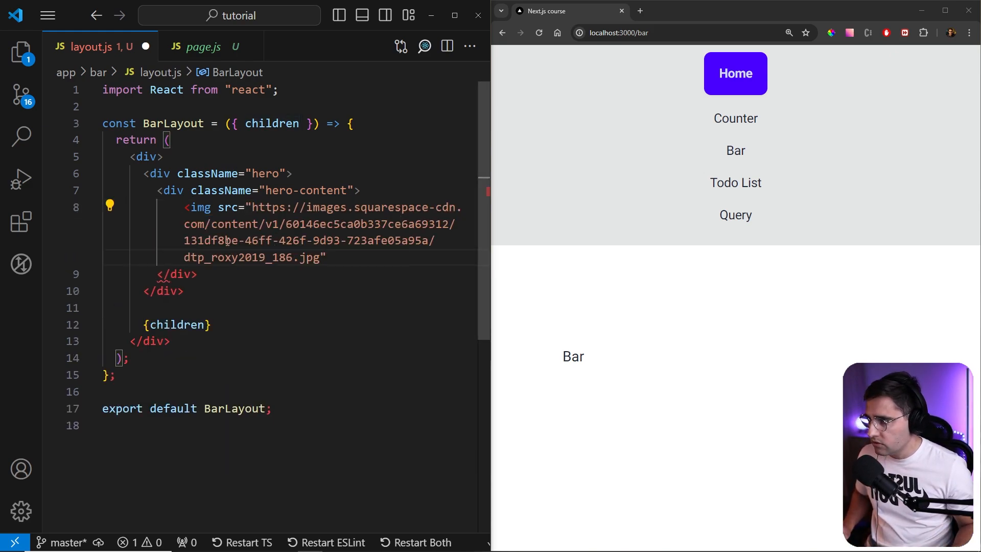
{"action": "type", "text": "/"}
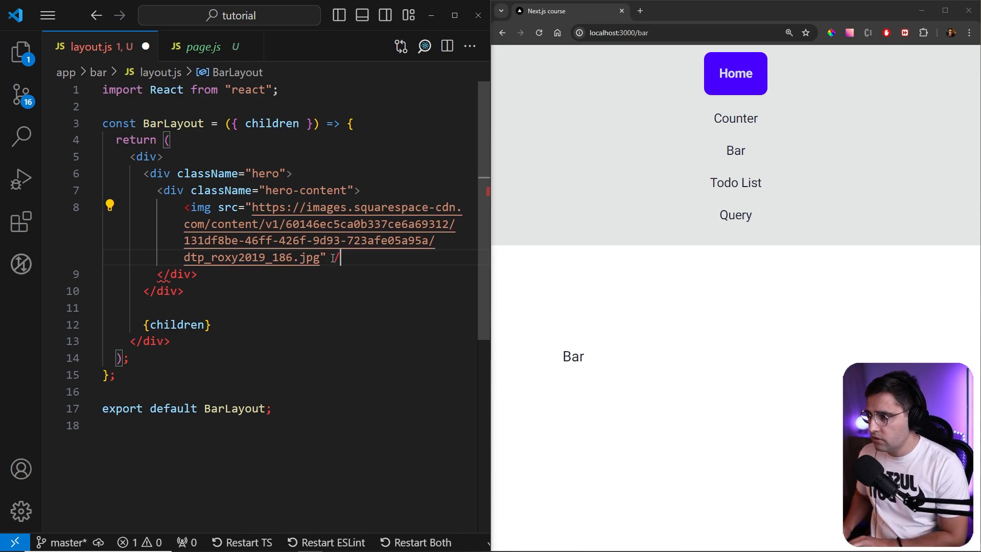
{"action": "key", "text": "enter"}
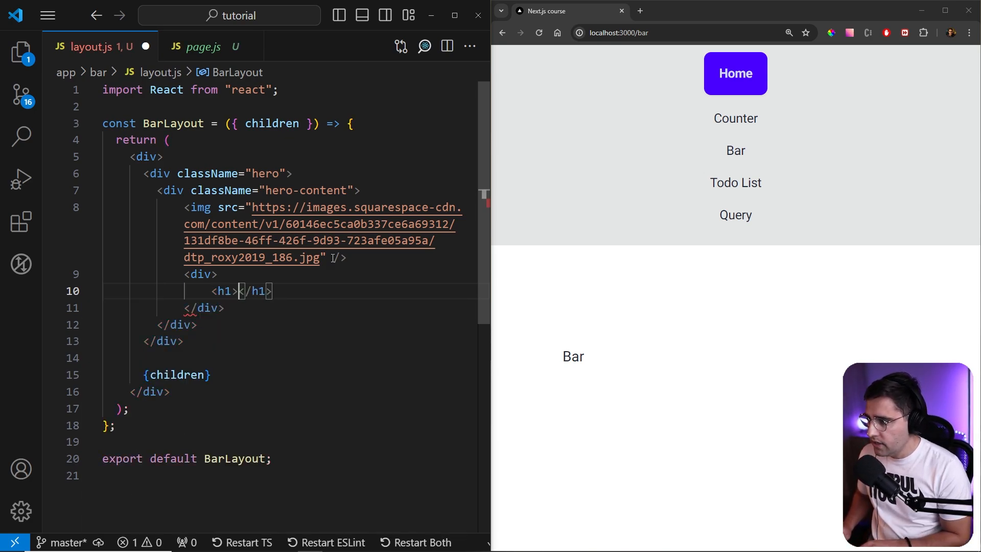
- Add a Welcome to the Bar heading, a drinks paragraph and a Let's get some button, then save
{"action": "type", "text": "Welcome to our Ba"}
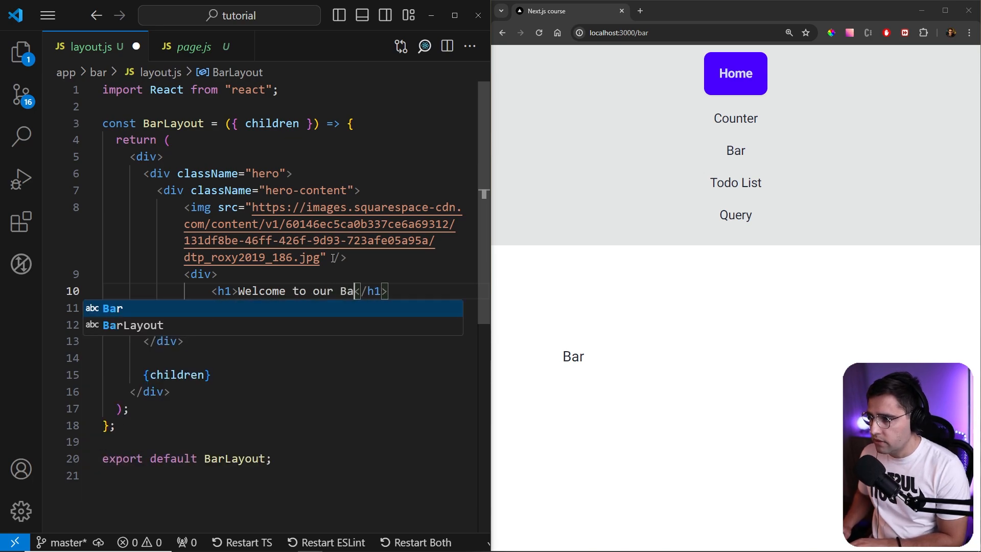
{"action": "key", "text": "Enter"}
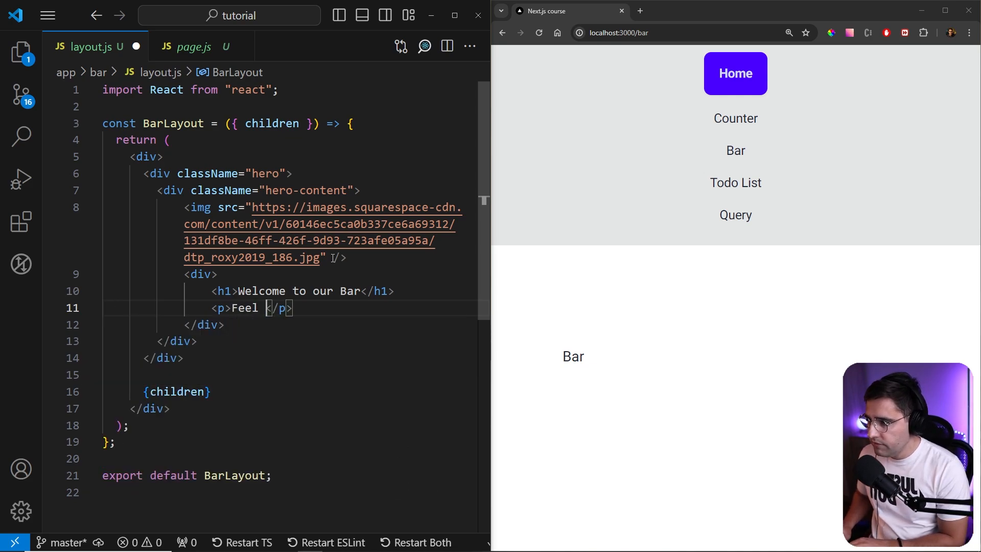
{"action": "type", "text": "free to orde"}
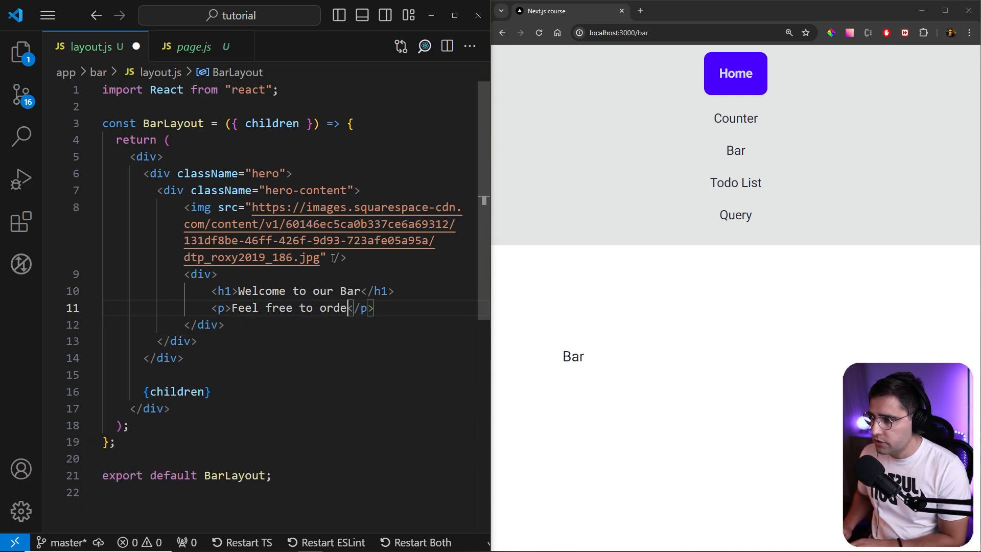
{"action": "type", "text": "as many"}
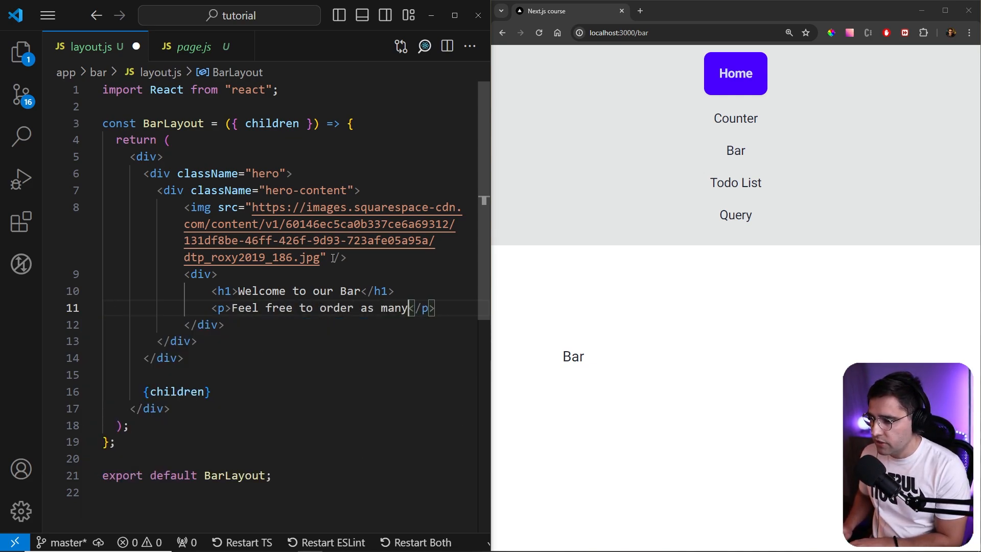
{"action": "type", "text": "driks as you"}
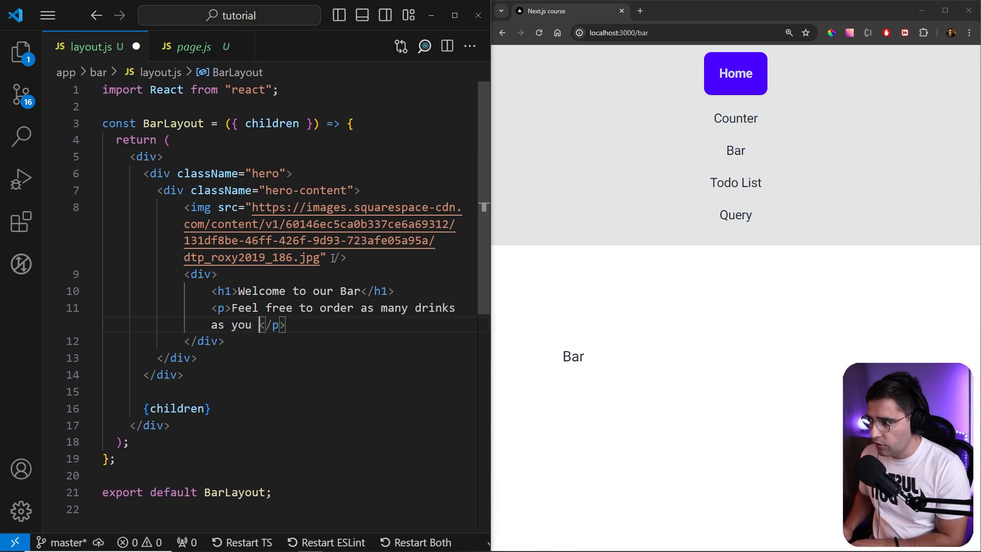
{"action": "type", "text": "like."}
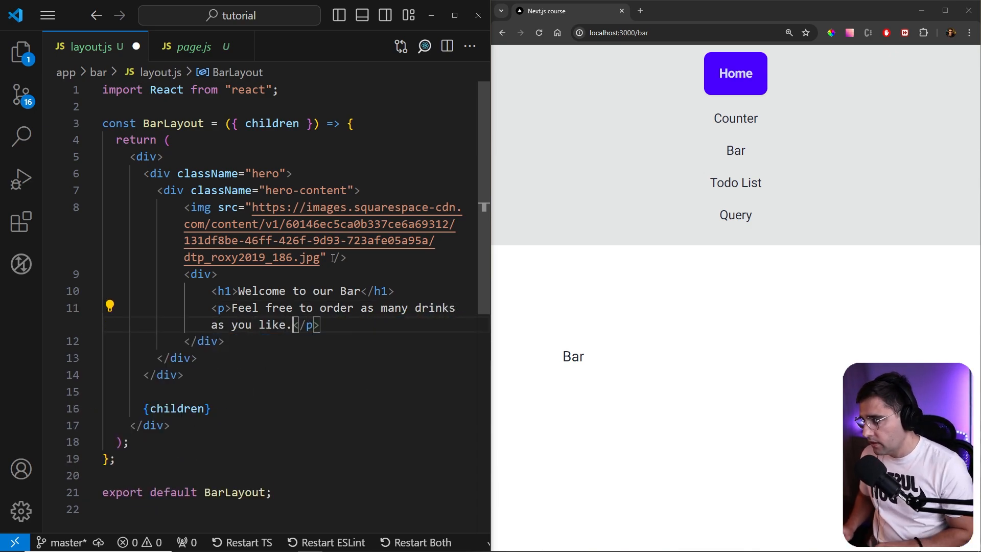
{"action": "key", "text": "Enter"}
{"action": "type", "text": "<button> </button>"}
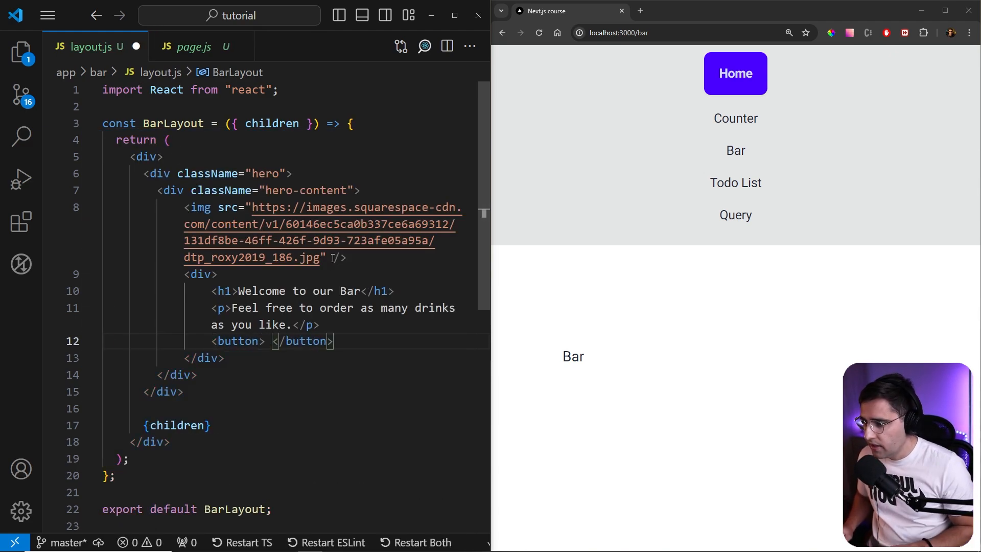
{"action": "type", "text": "Let's get"}
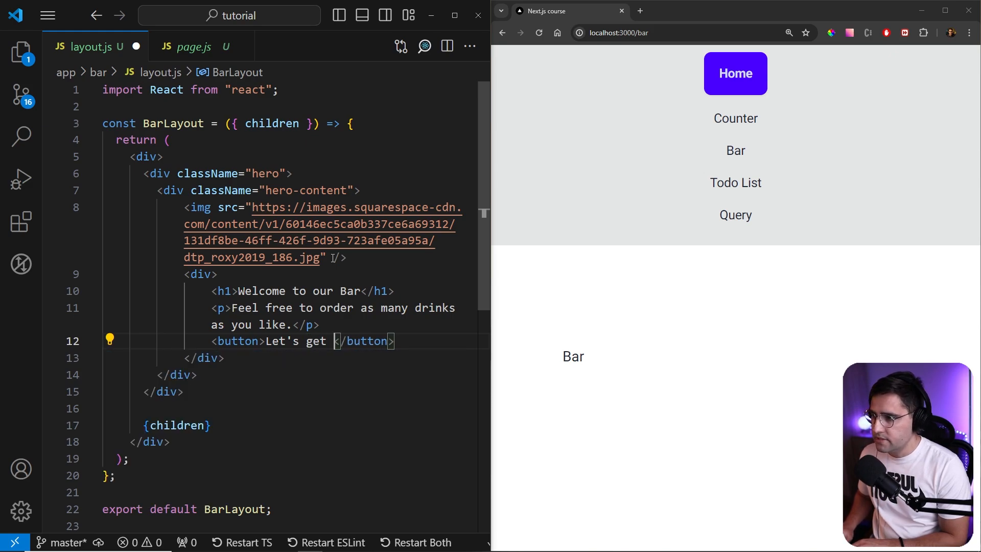
{"action": "type", "text": "some"}
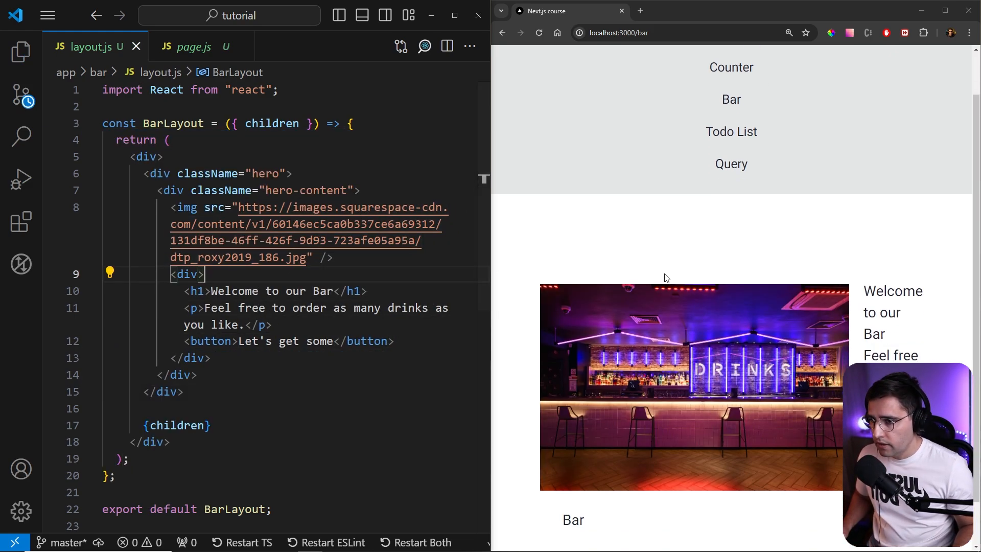
{"action": "scroll", "scroll_direction": "down", "scroll_amount": 3}
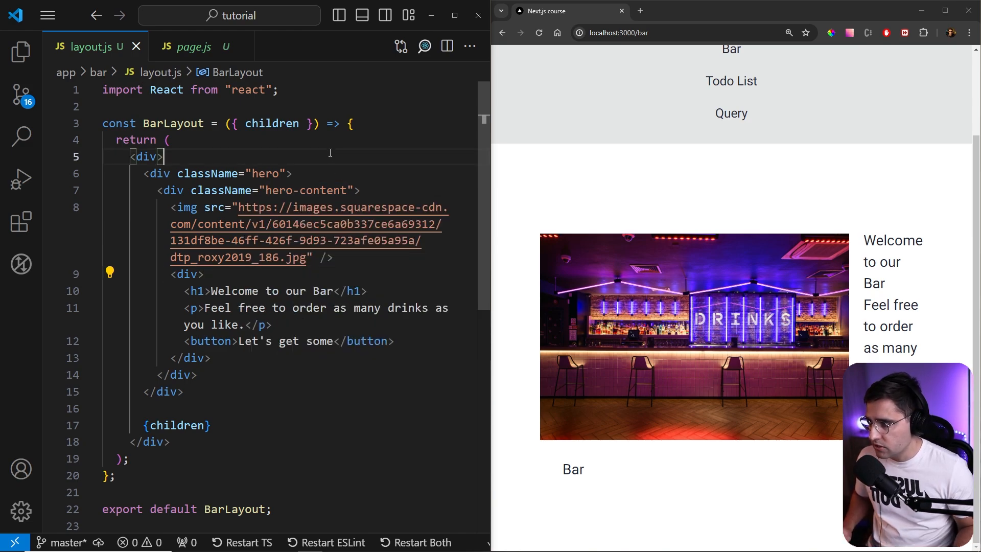
- Append min-h-screen bg-base-200 to the hero className
{"action": "left_click", "coordinate": [342, 174]}
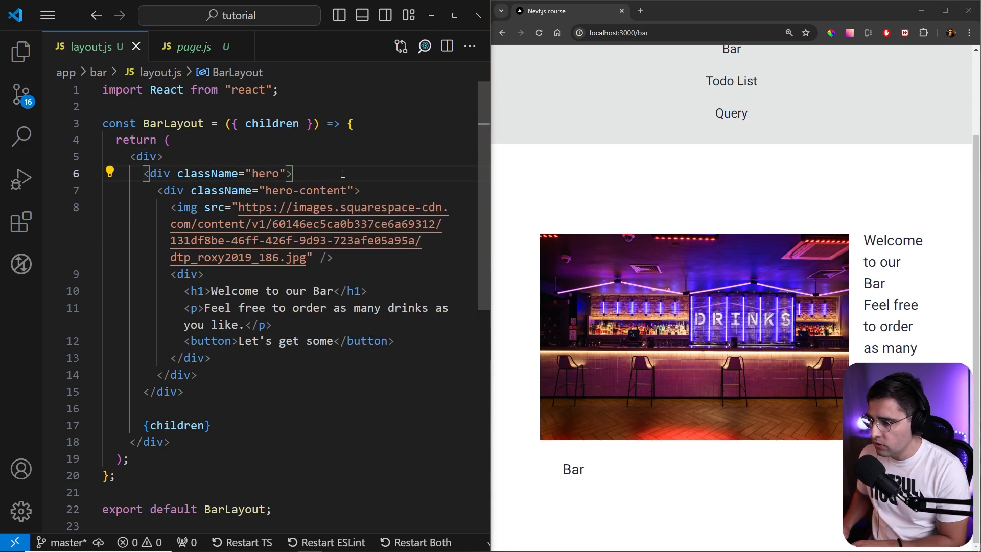
{"action": "type", "text": "min-h-screen"}
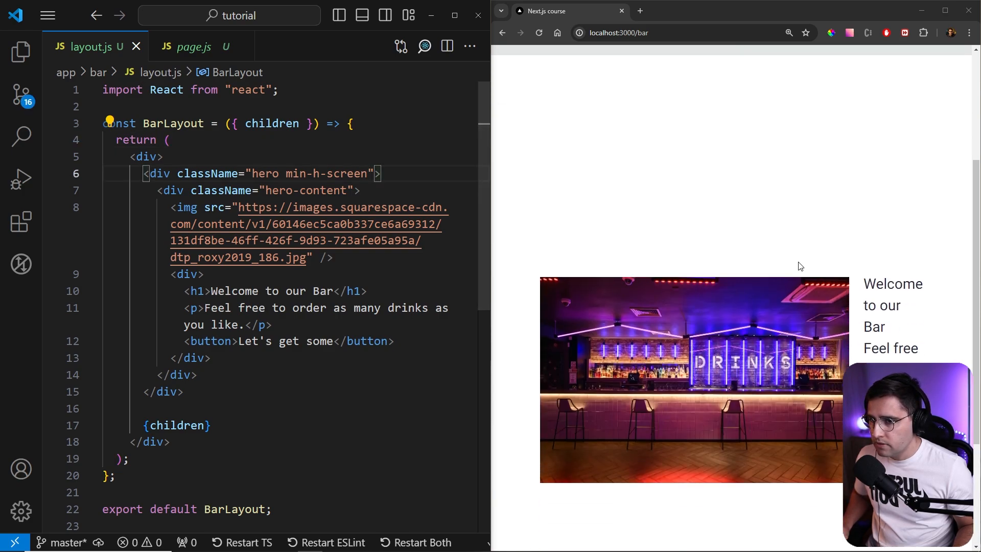
{"action": "scroll", "scroll_direction": "down", "scroll_amount": 3}
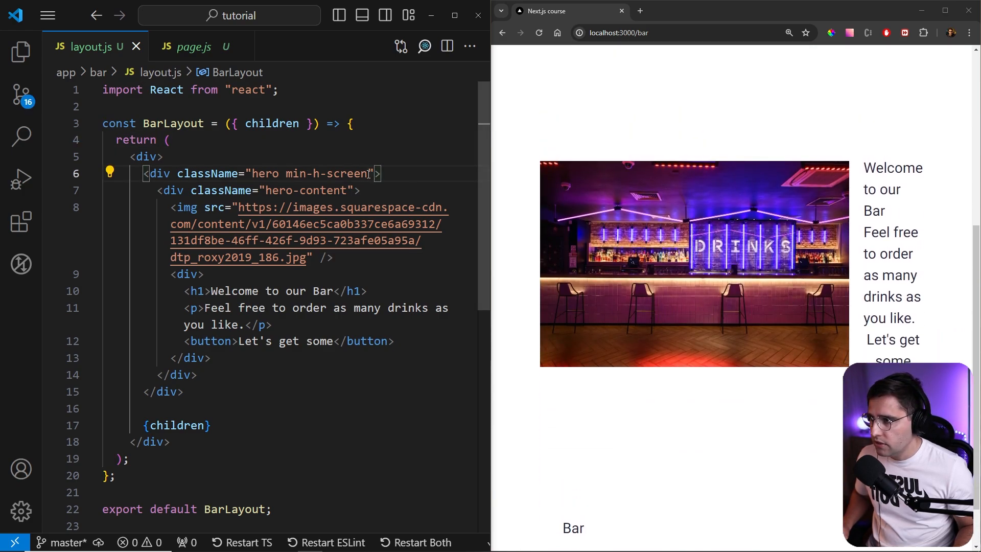
{"action": "type", "text": "bg-base-200"}
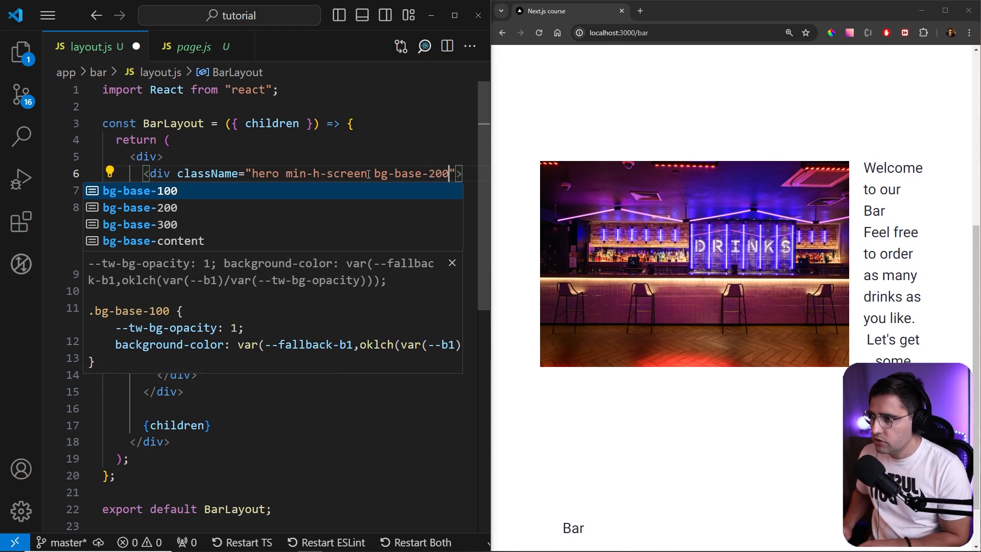
{"action": "key", "text": "Escape"}
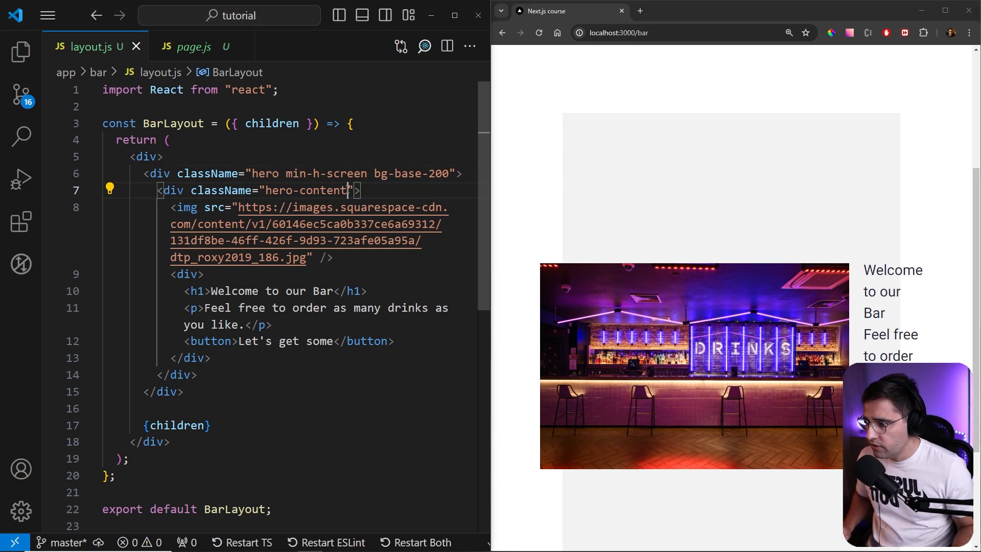
- Append flex-col lg:flex-row to the hero-content className and save
{"action": "type", "text": "flex"}
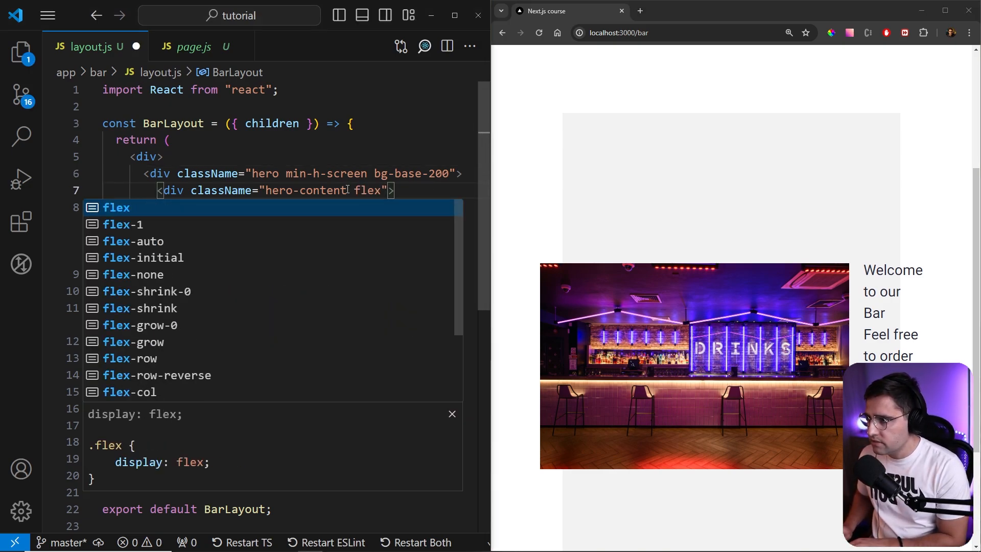
{"action": "type", "text": "-col"}
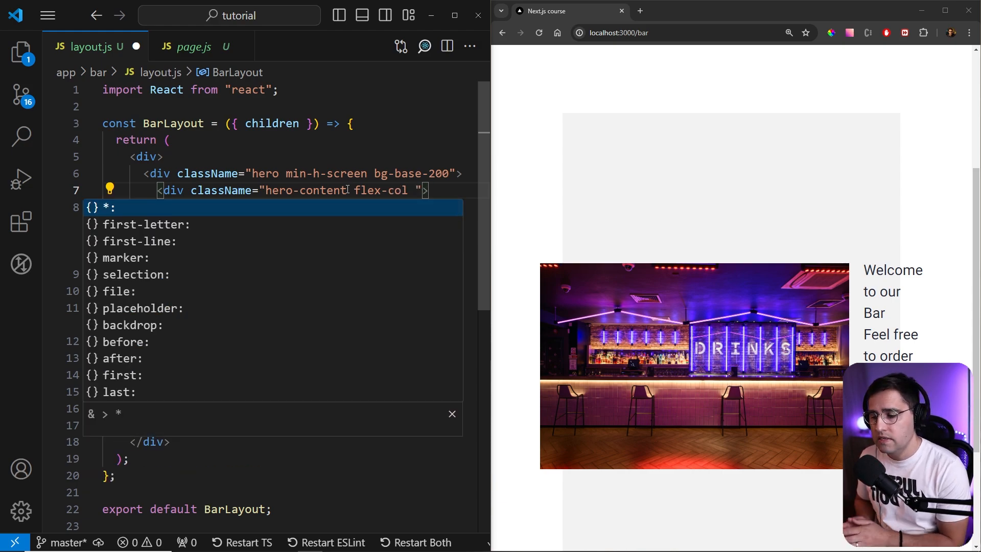
{"action": "type", "text": "lg:flex-row"}
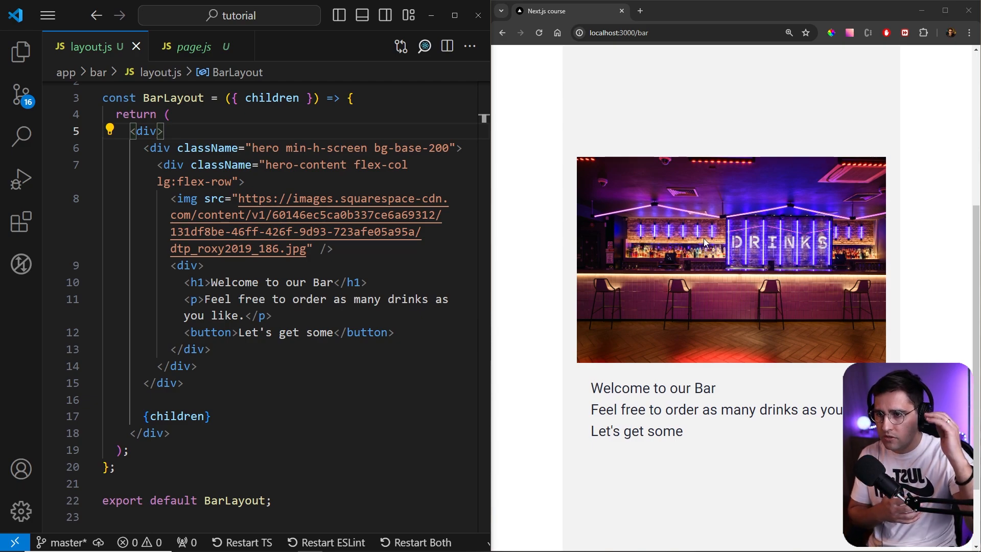
{"action": "double_click", "coordinate": [610, 388]}
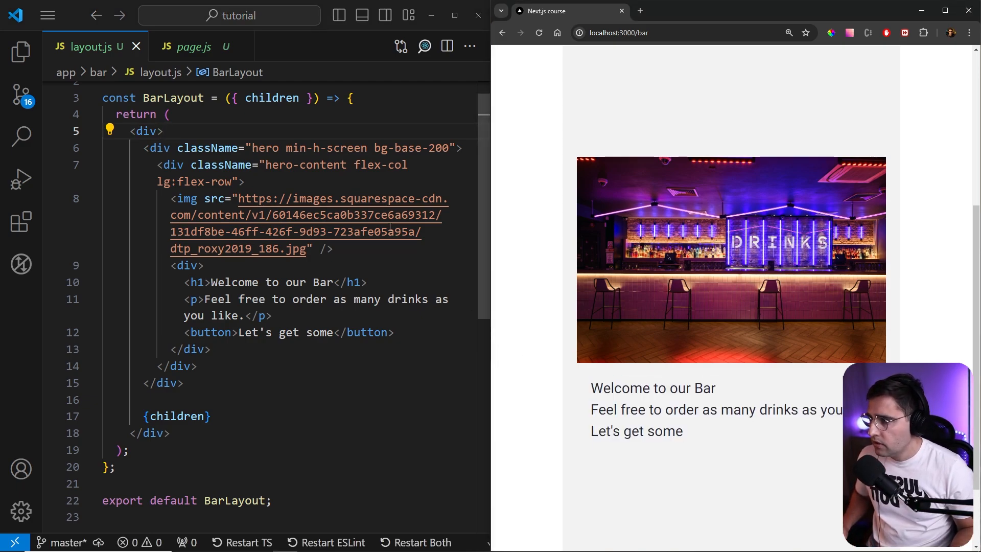
- Give the img className="max-w-full lg:max-w-sm rounded-lg shadow-2xl" and save
{"action": "left_click", "coordinate": [236, 282]}
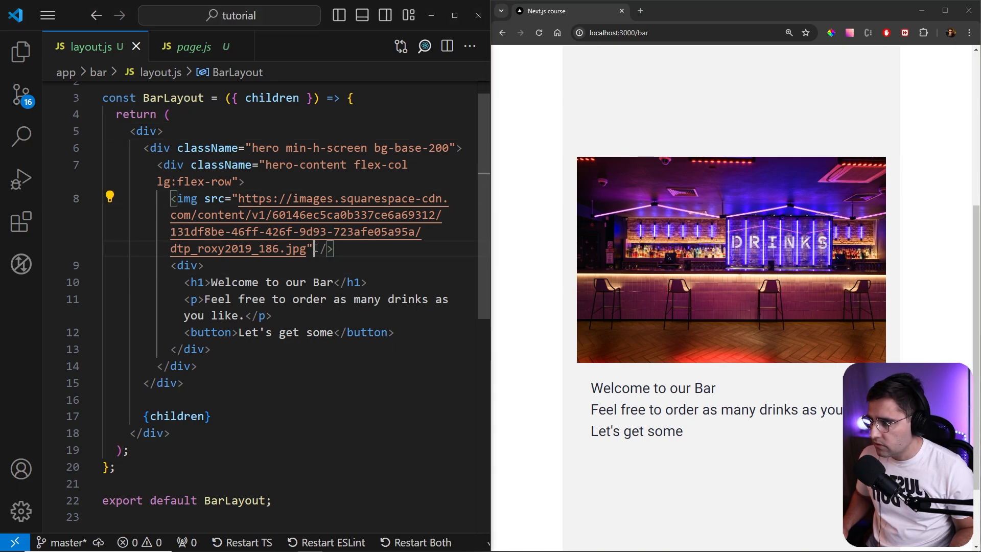
{"action": "type", "text": "className=\"\""}
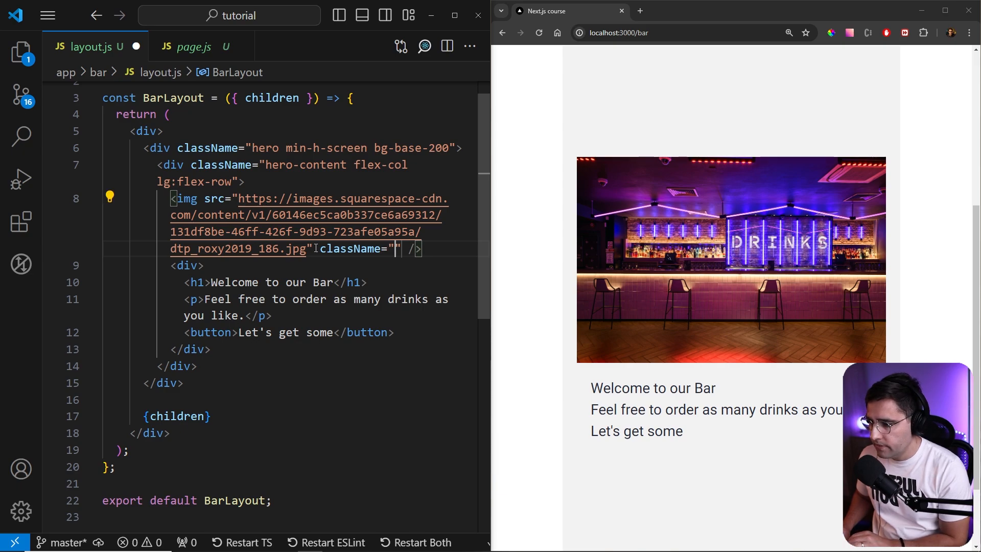
{"action": "type", "text": "max-w-sm \""}
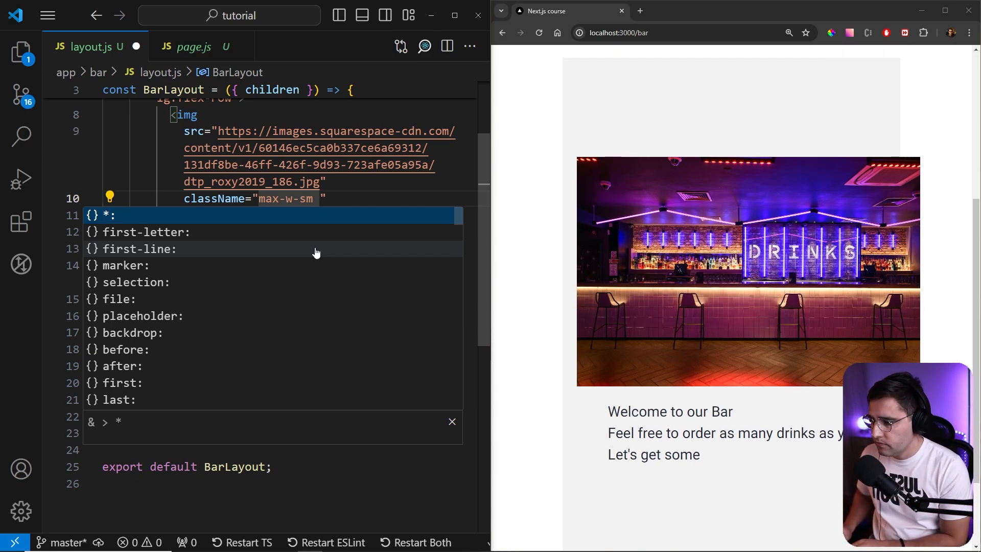
{"action": "type", "text": "rounded-lg shadow-2xl"}
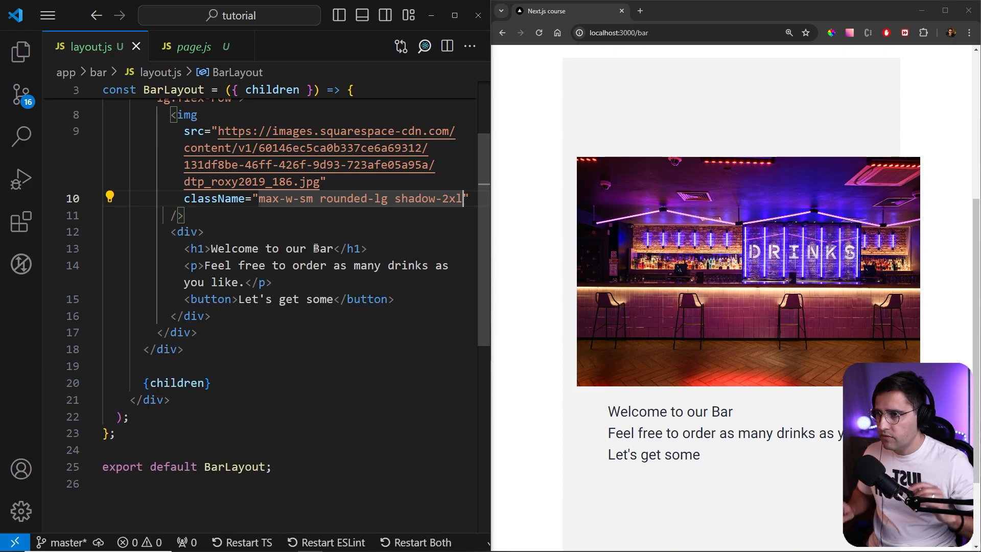
{"action": "mouse_move", "coordinate": [494, 229]}
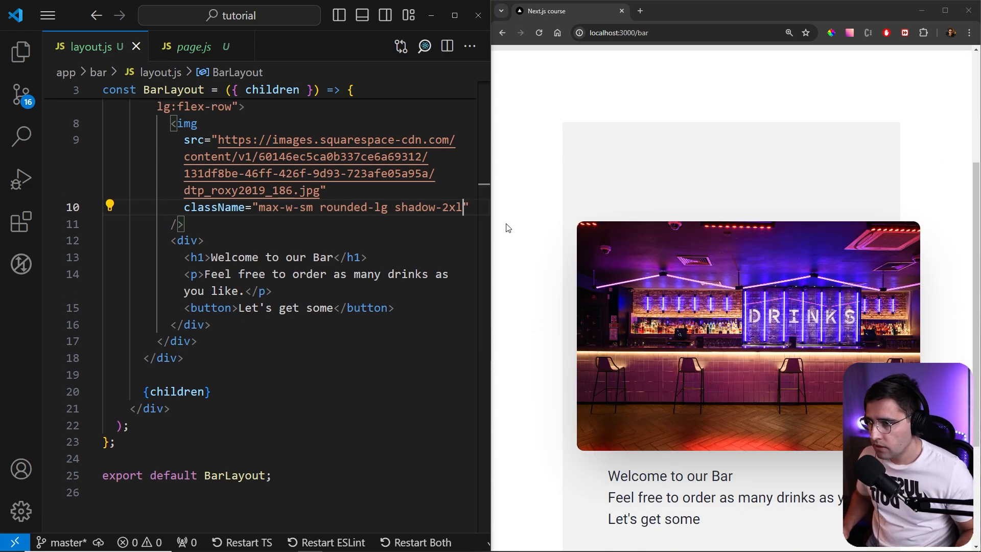
{"action": "mouse_move", "coordinate": [523, 249]}
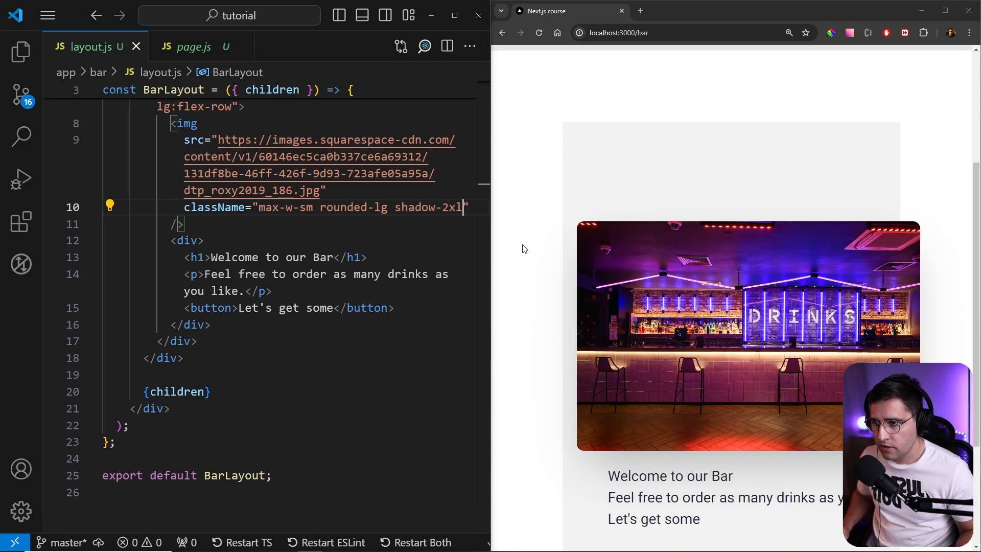
{"action": "mouse_move", "coordinate": [874, 200]}
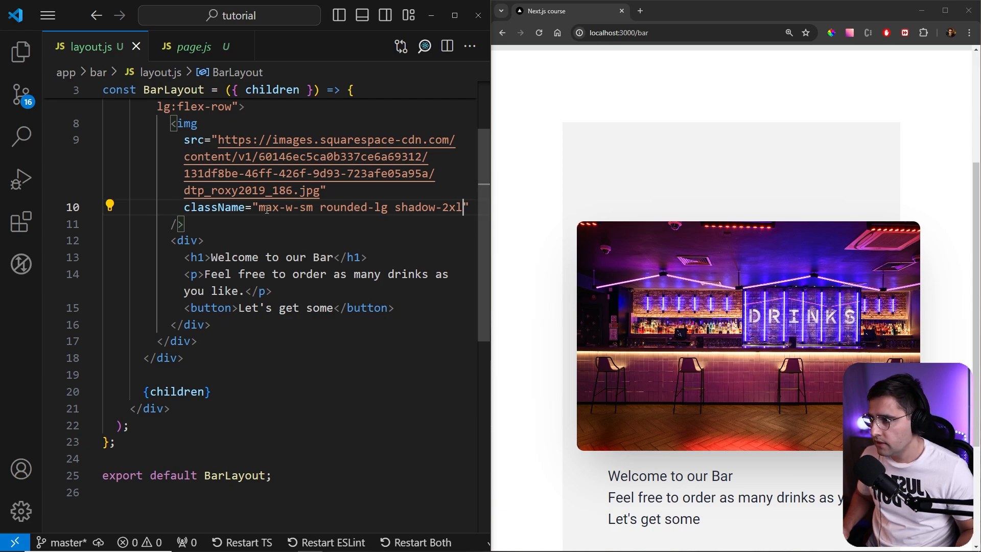
{"action": "type", "text": "max-w-full lg:"}
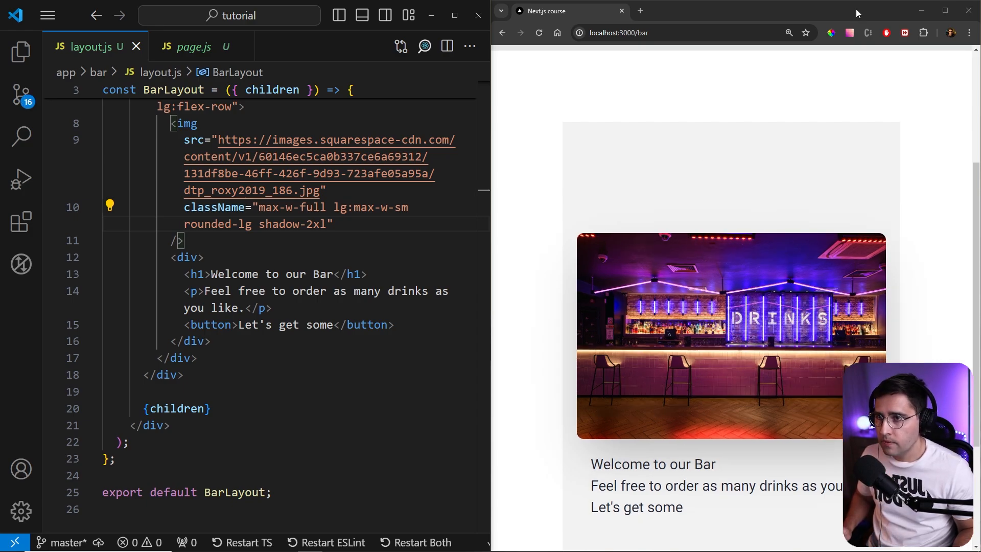
- Shrink the browser window to check the small-screen layout, then restore it to full size
{"action": "left_click", "coordinate": [453, 16]}
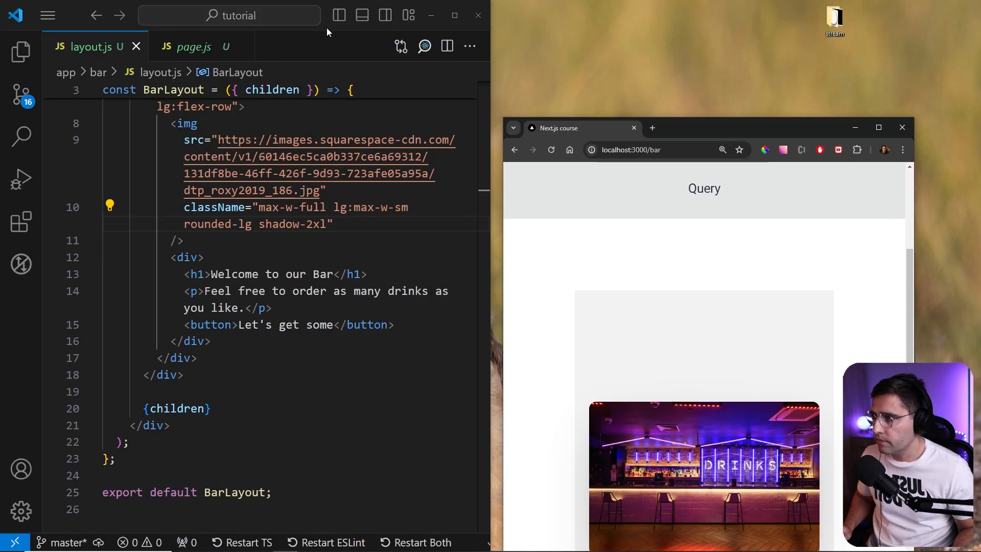
{"action": "left_click", "coordinate": [877, 128]}
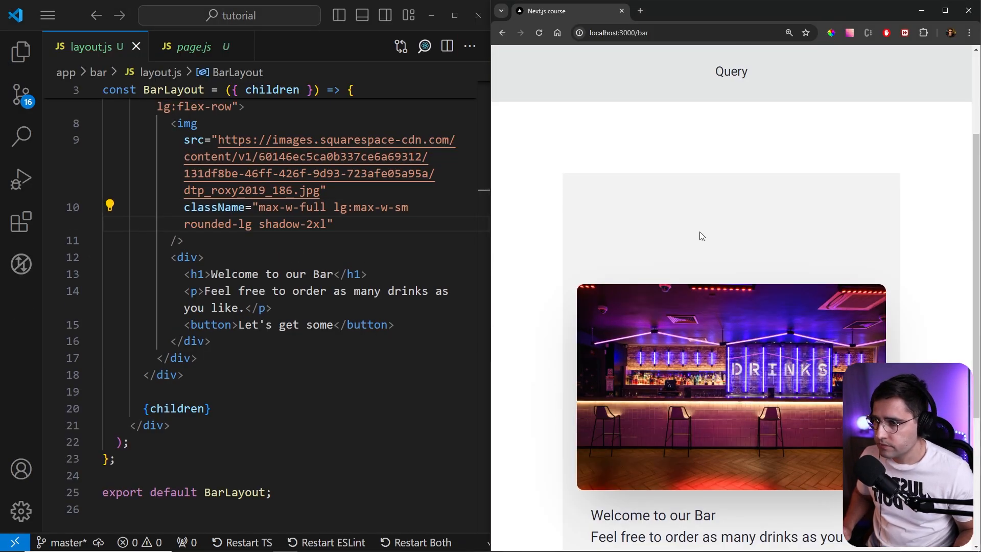
- Give the h1 className="text-5xl font-bold"
{"action": "scroll", "scroll_direction": "down", "scroll_amount": 3}
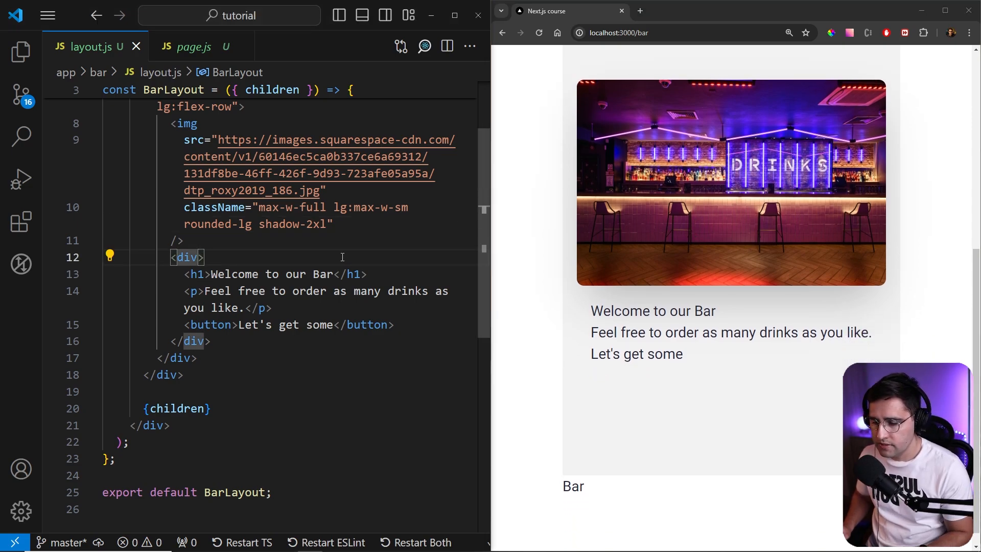
{"action": "mouse_move", "coordinate": [207, 269]}
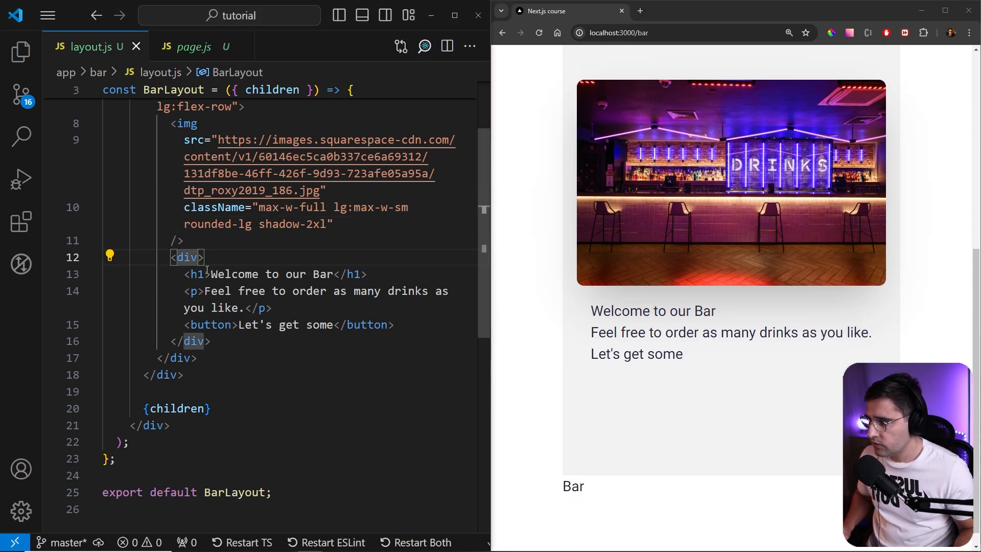
{"action": "type", "text": "className=\"\""}
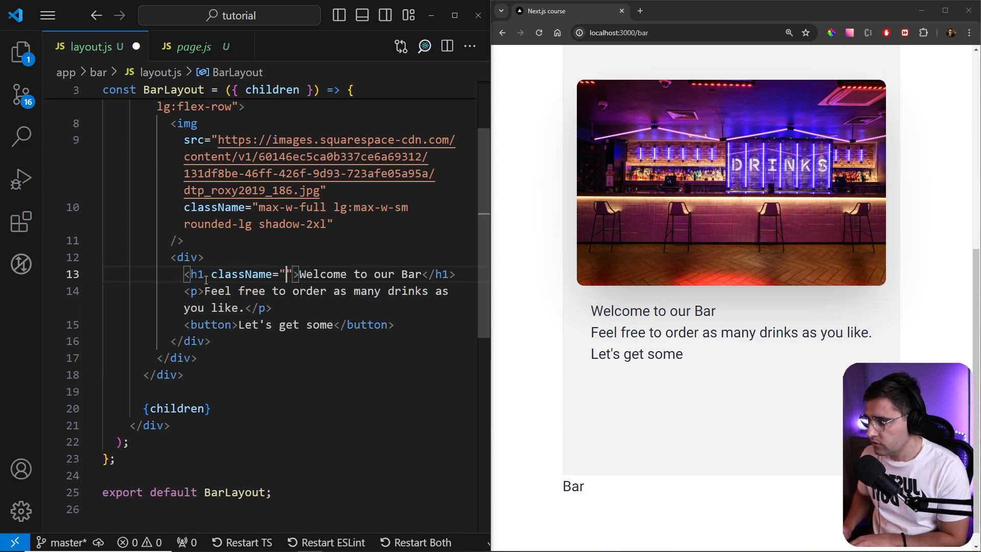
{"action": "type", "text": "text-5"}
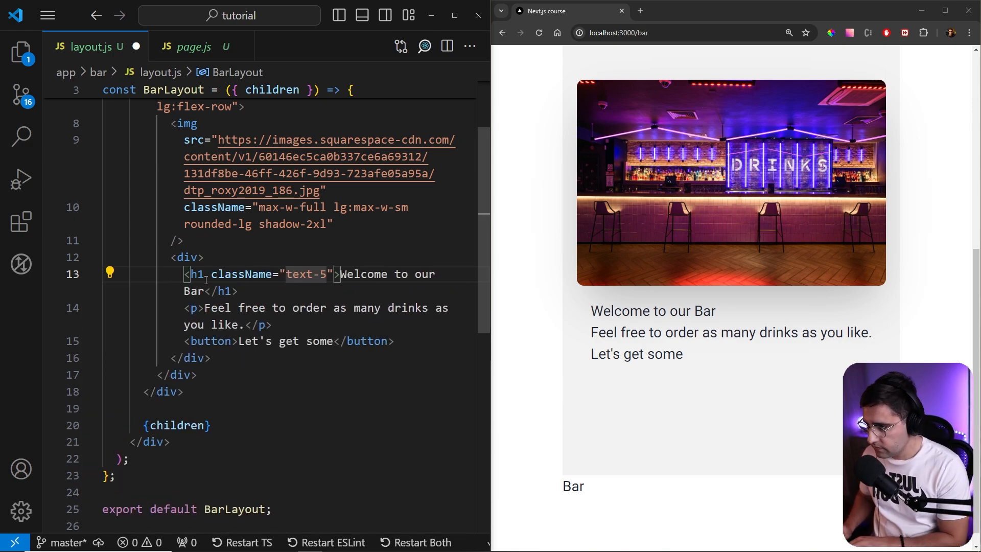
{"action": "type", "text": "xl"}
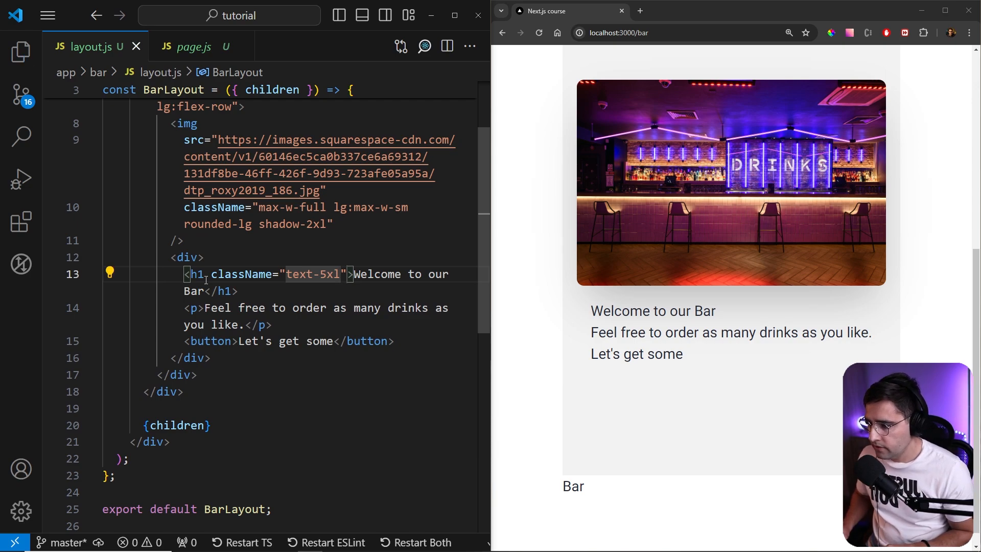
{"action": "type", "text": "font-bold"}
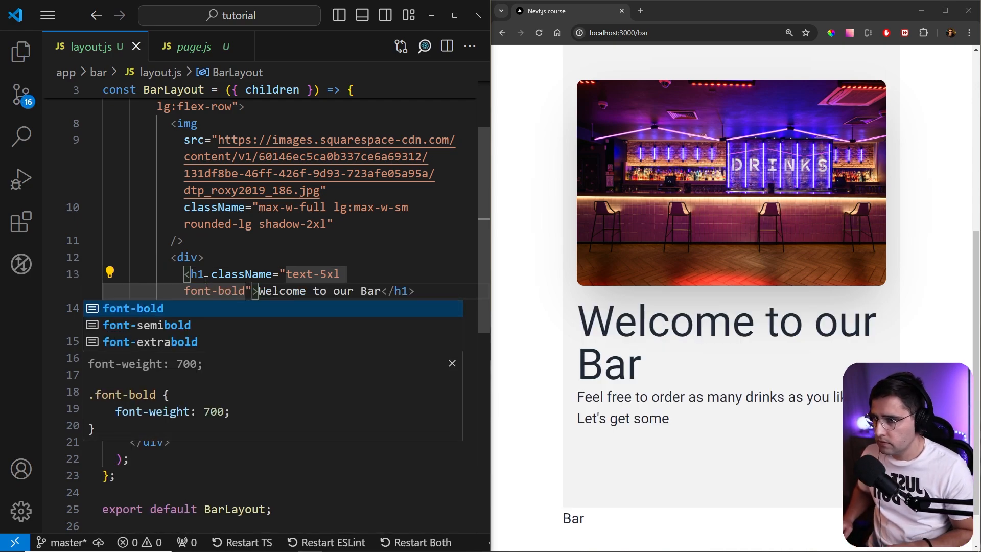
{"action": "key", "text": "Escape"}
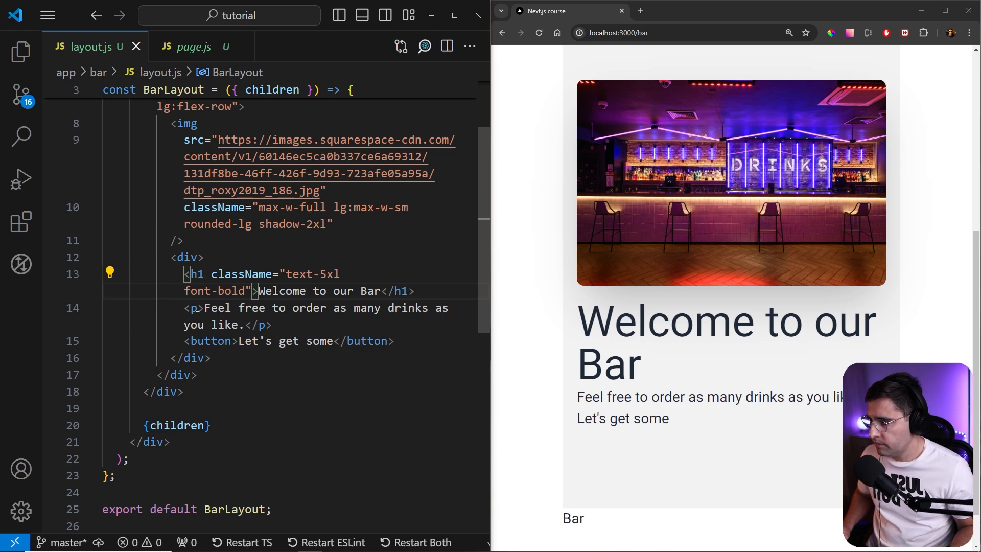
- Give the p className="py-6" and the button className="btn btn-primary", then save
{"action": "type", "text": "className=\"py-6\">"}
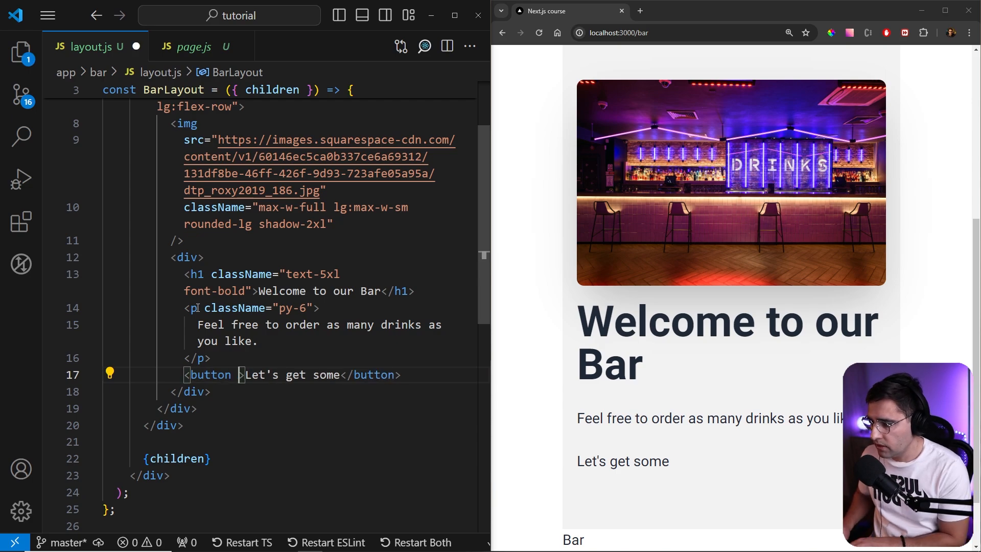
{"action": "type", "text": "className=\"\""}
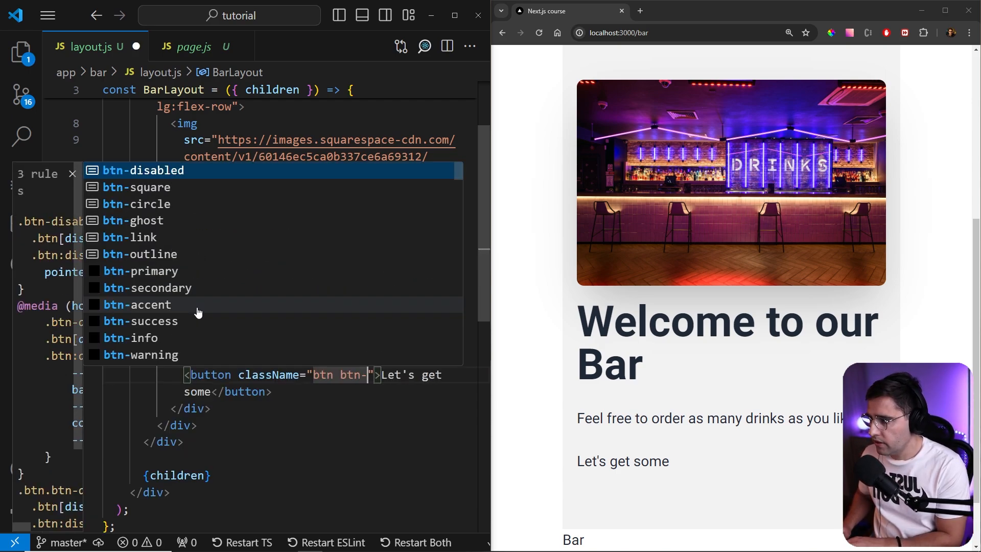
{"action": "left_click", "coordinate": [140, 274]}
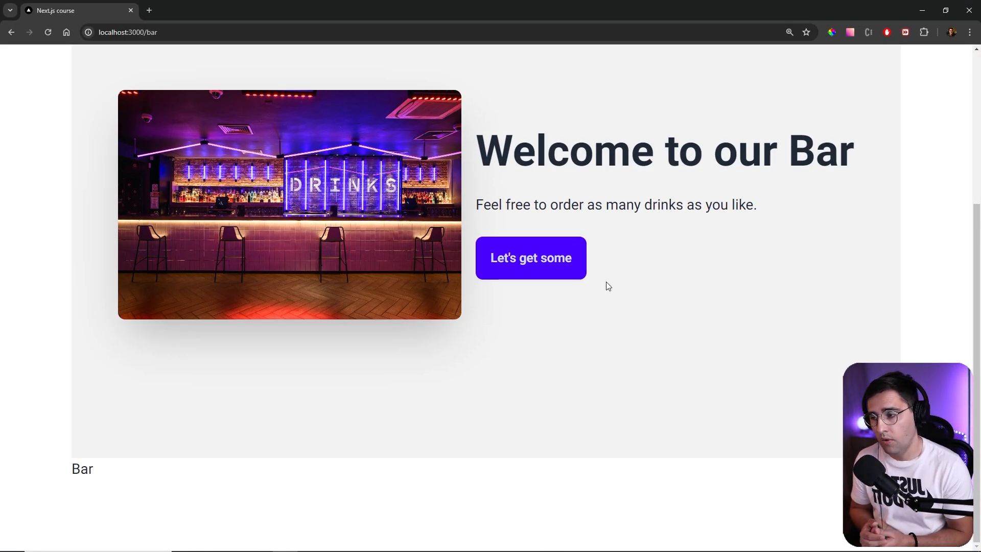
{"action": "double_click", "coordinate": [82, 469]}
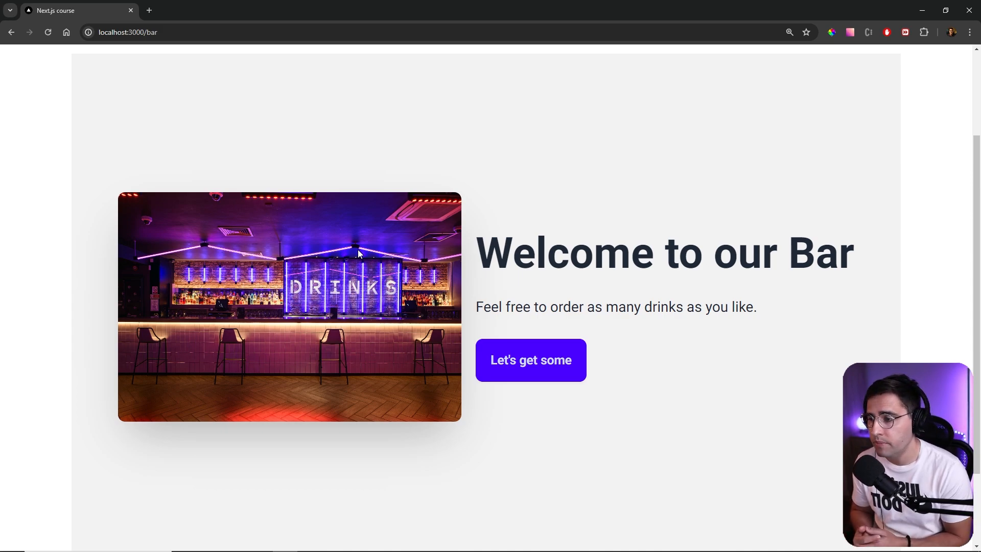
{"action": "scroll", "scroll_direction": "down", "scroll_amount": 3}
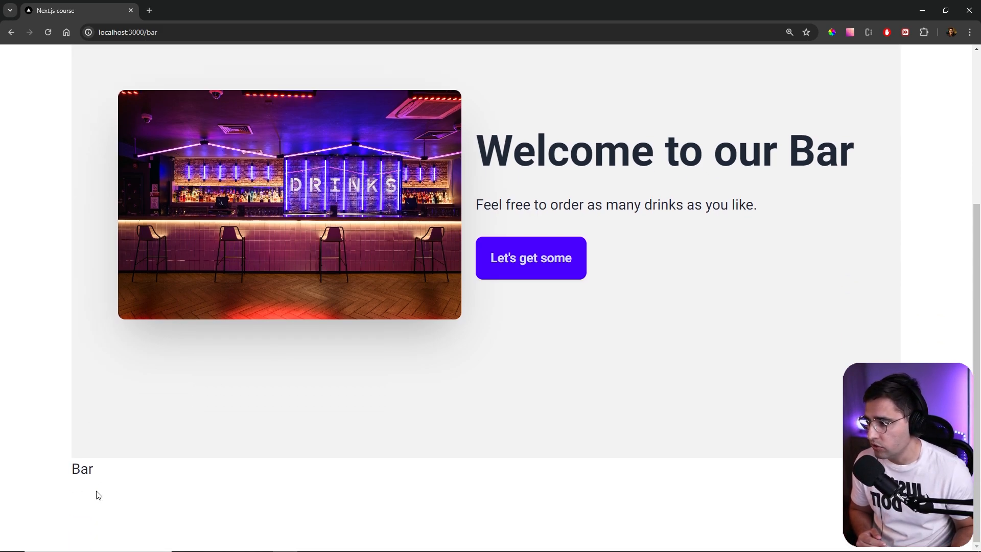
{"action": "double_click", "coordinate": [82, 469]}
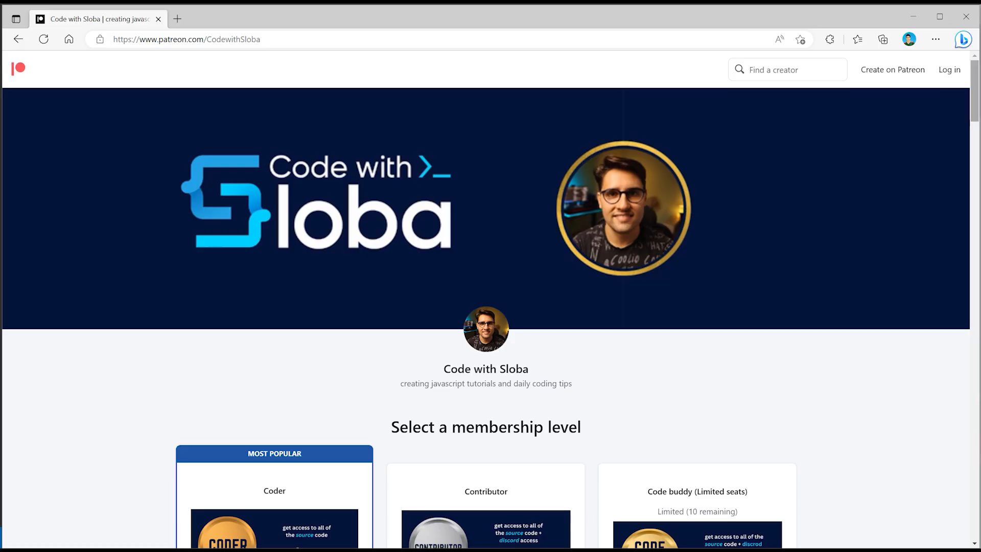
- Scroll the Patreon page through memberships and locked posts and back up to the membership levels
{"action": "scroll", "scroll_direction": "down", "scroll_amount": 3}
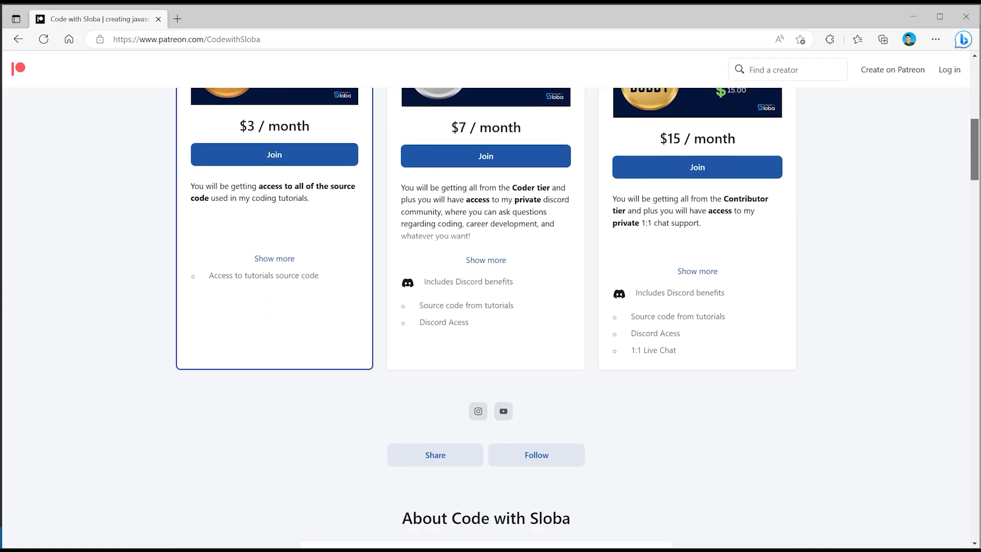
{"action": "scroll", "scroll_direction": "down", "scroll_amount": 3}
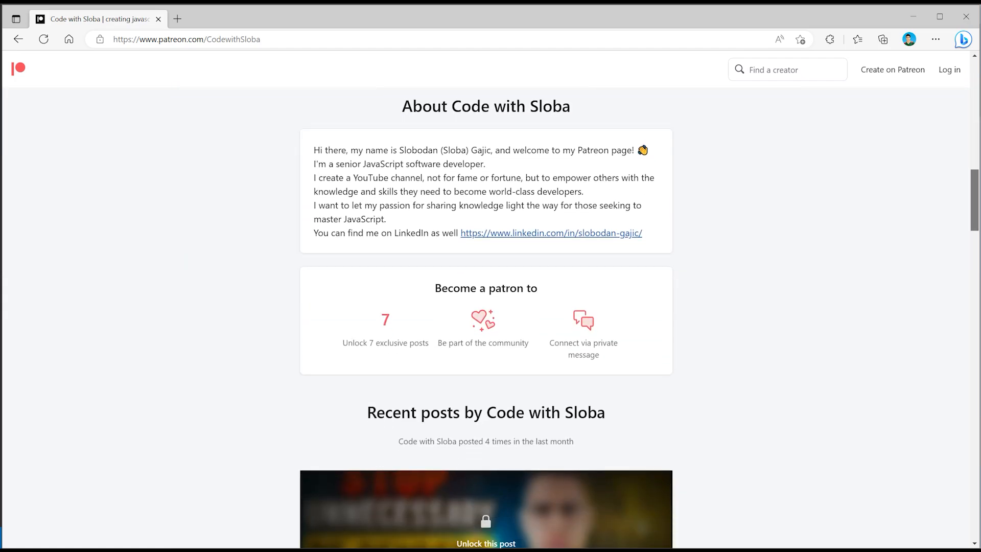
{"action": "scroll", "scroll_direction": "down", "scroll_amount": 3}
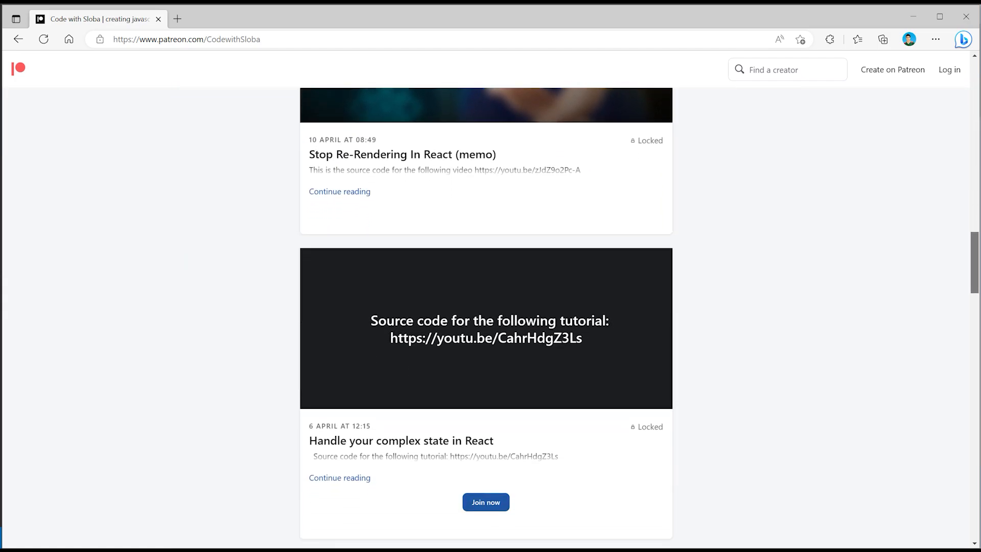
{"action": "scroll", "scroll_direction": "up", "scroll_amount": 3}
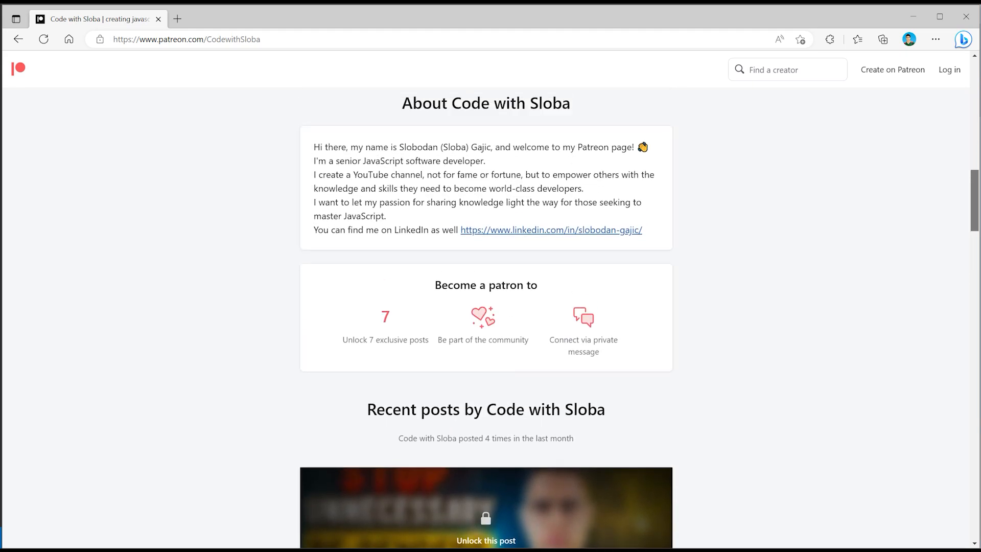
{"action": "scroll", "scroll_direction": "up", "scroll_amount": 3}
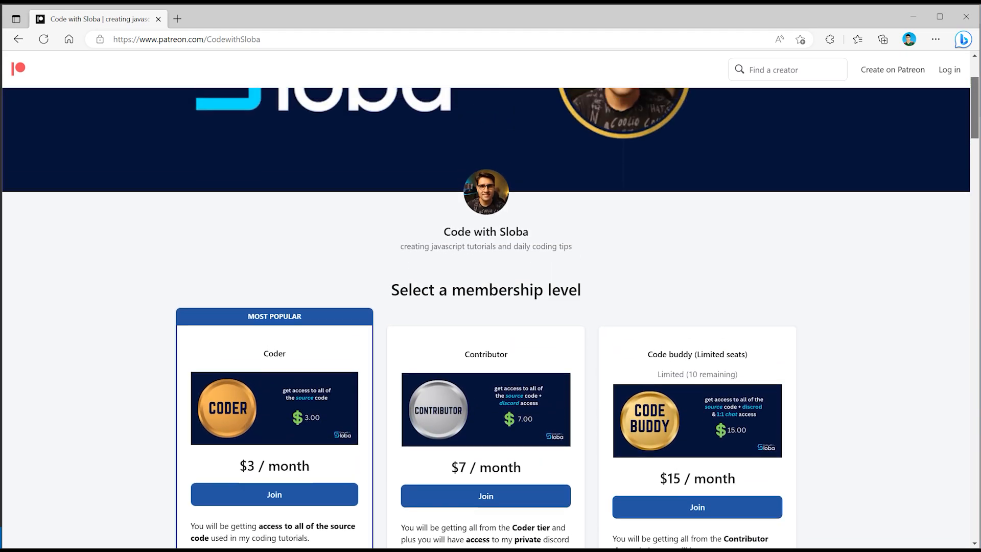